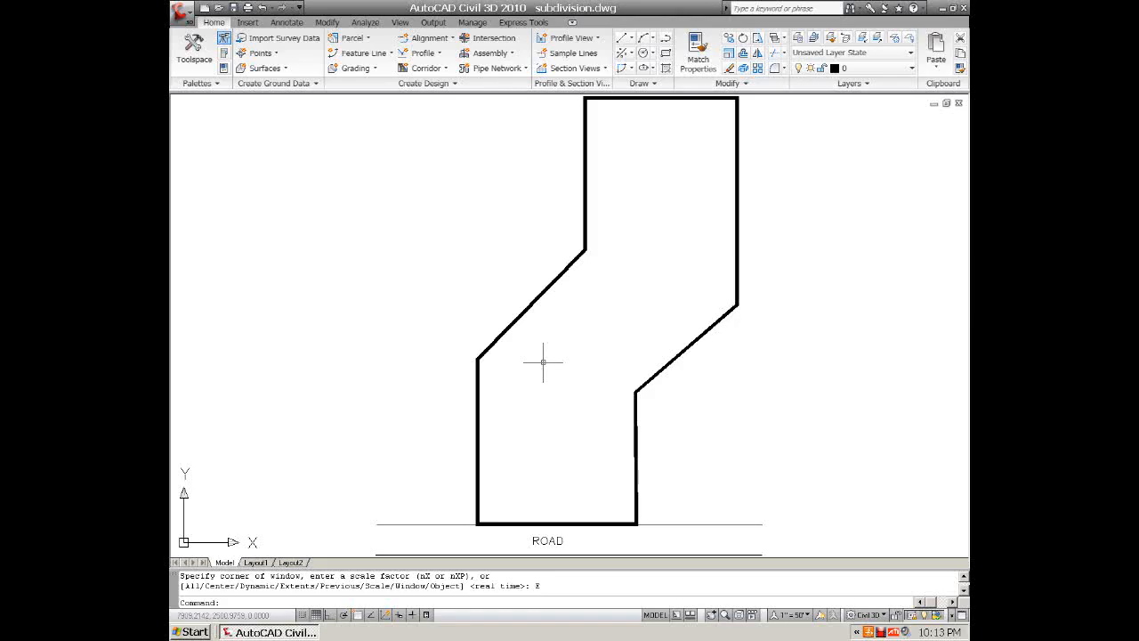
mouse_move(470, 242)
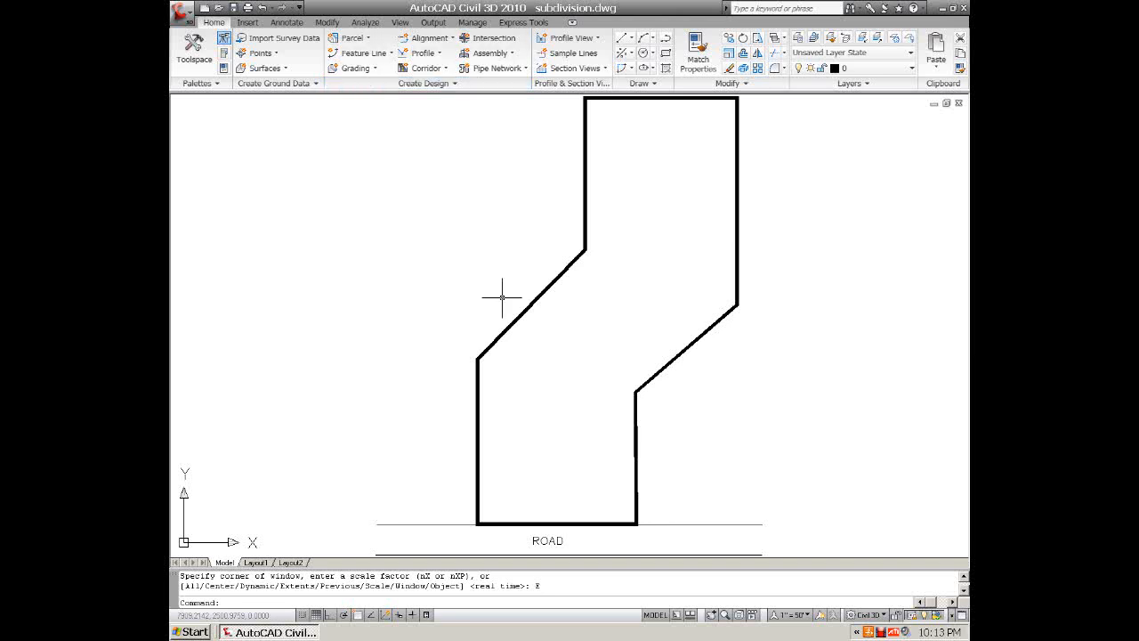
mouse_move(548, 434)
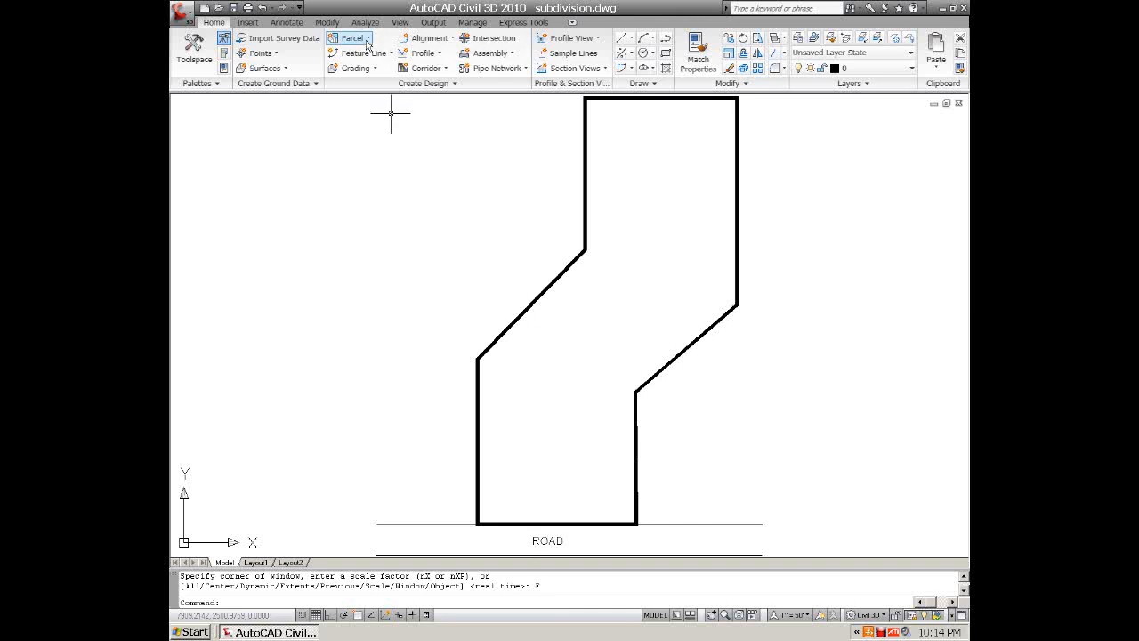
- Convert the boundary polyline into a parcel via Create Parcel from Objects, accepting the default settings
click(348, 37)
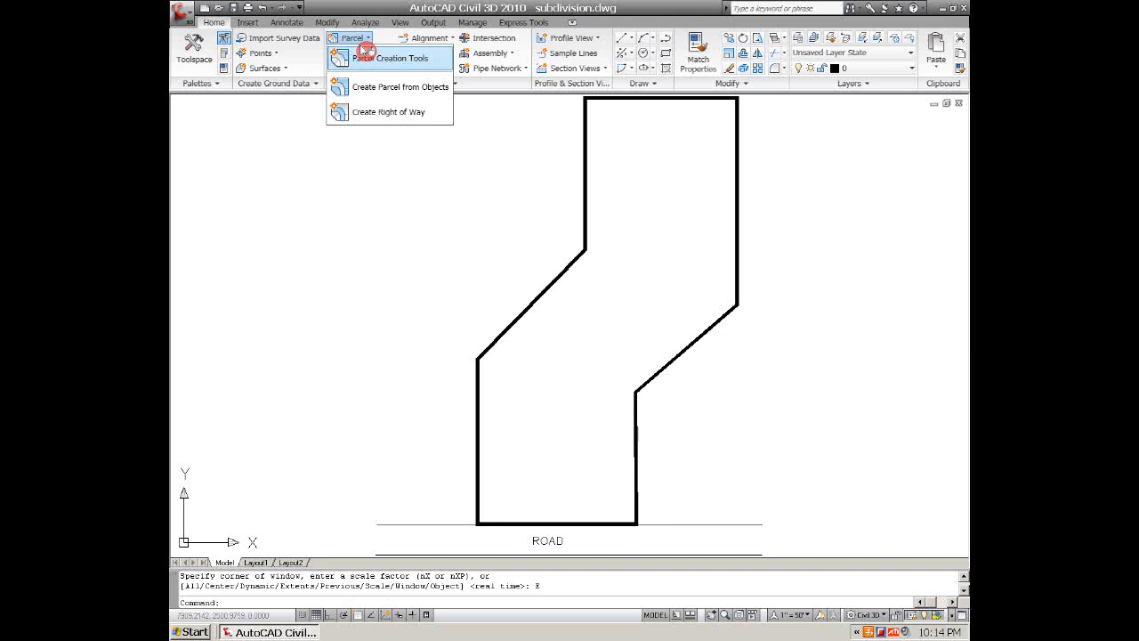
mouse_move(390, 87)
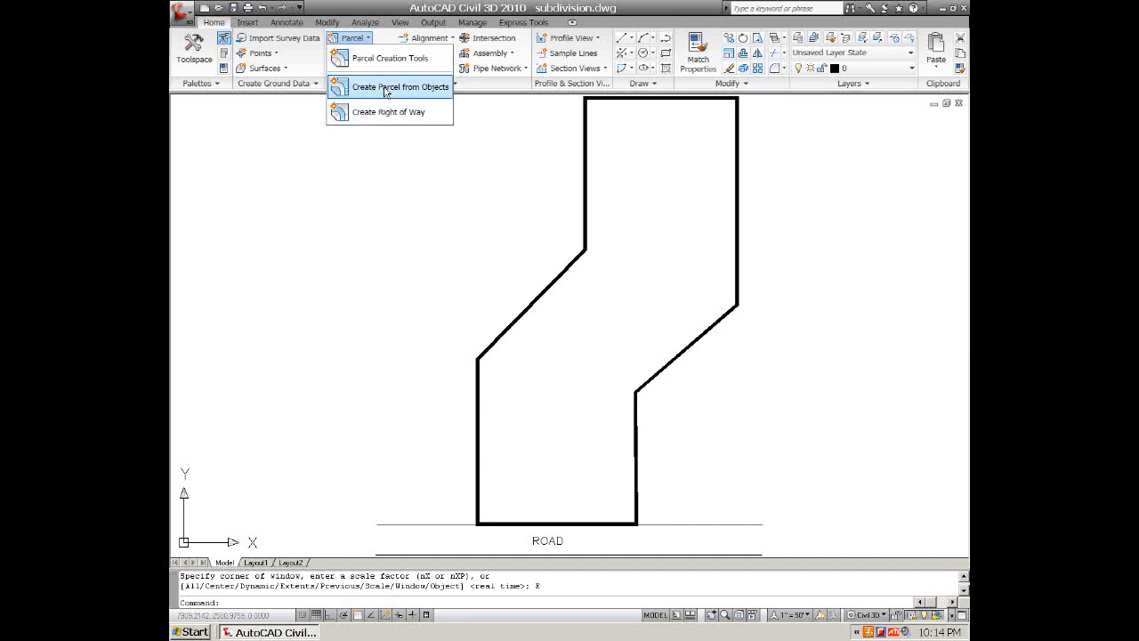
click(398, 86)
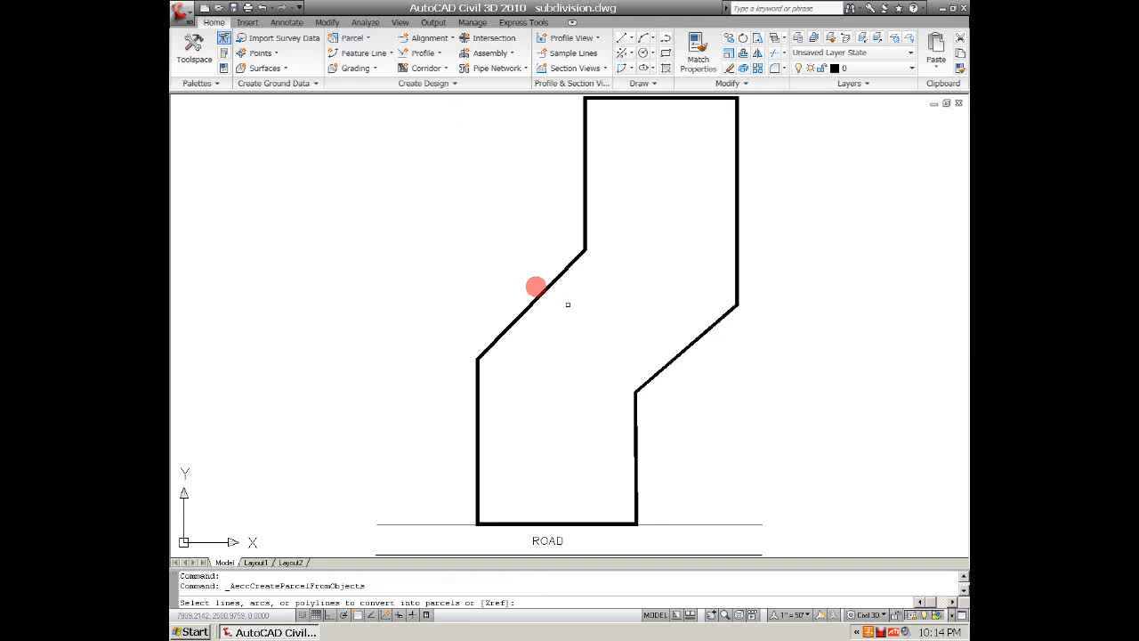
click(535, 287)
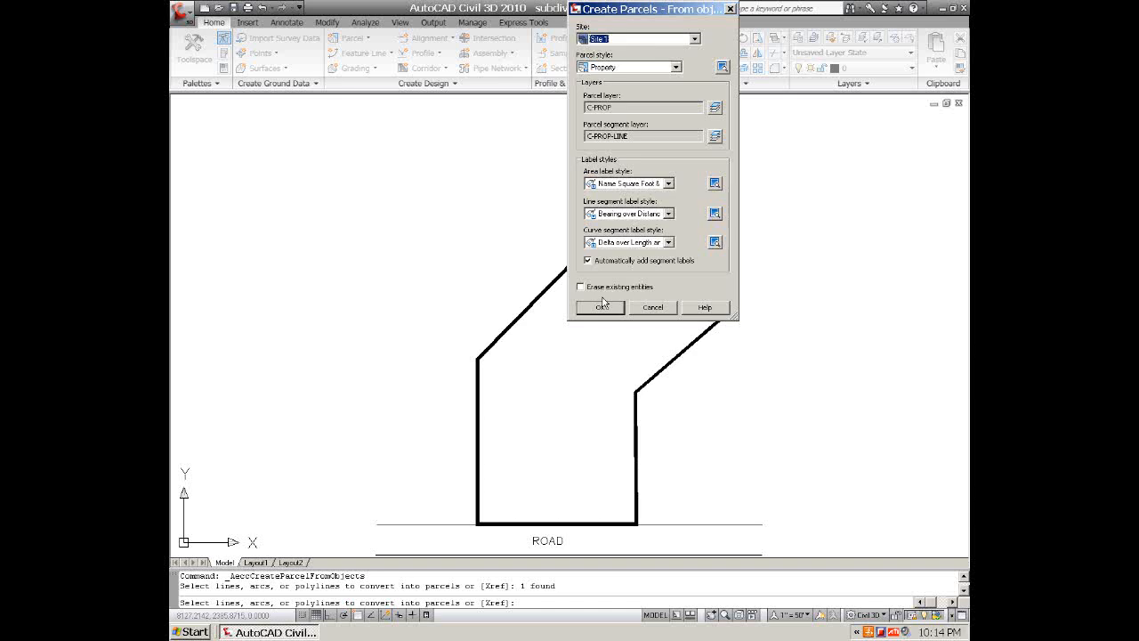
click(600, 306)
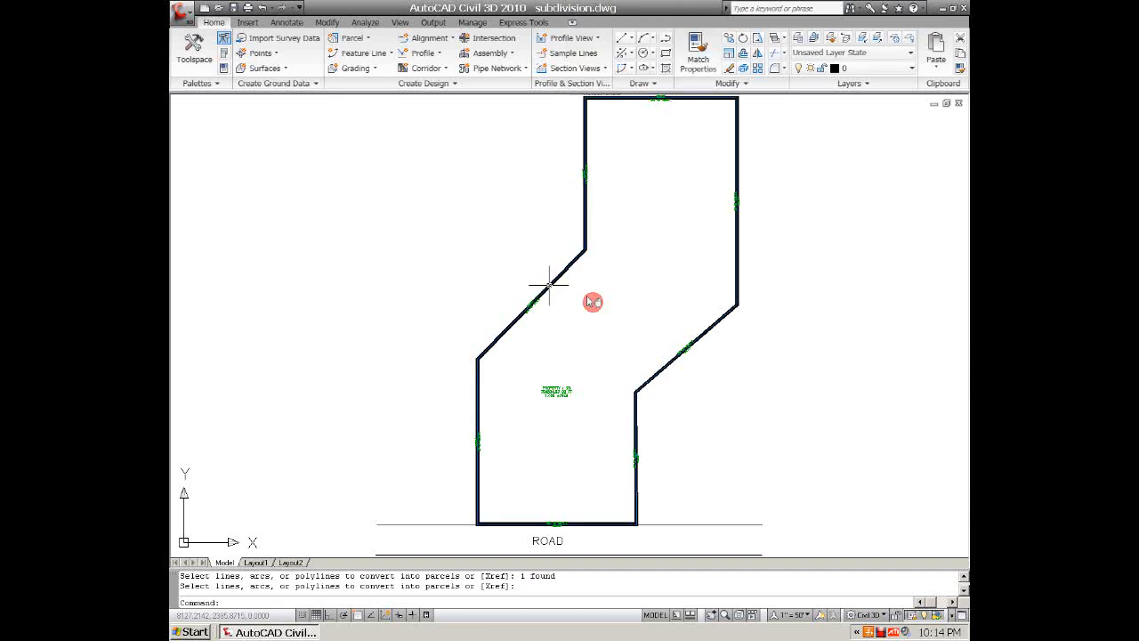
mouse_move(387, 169)
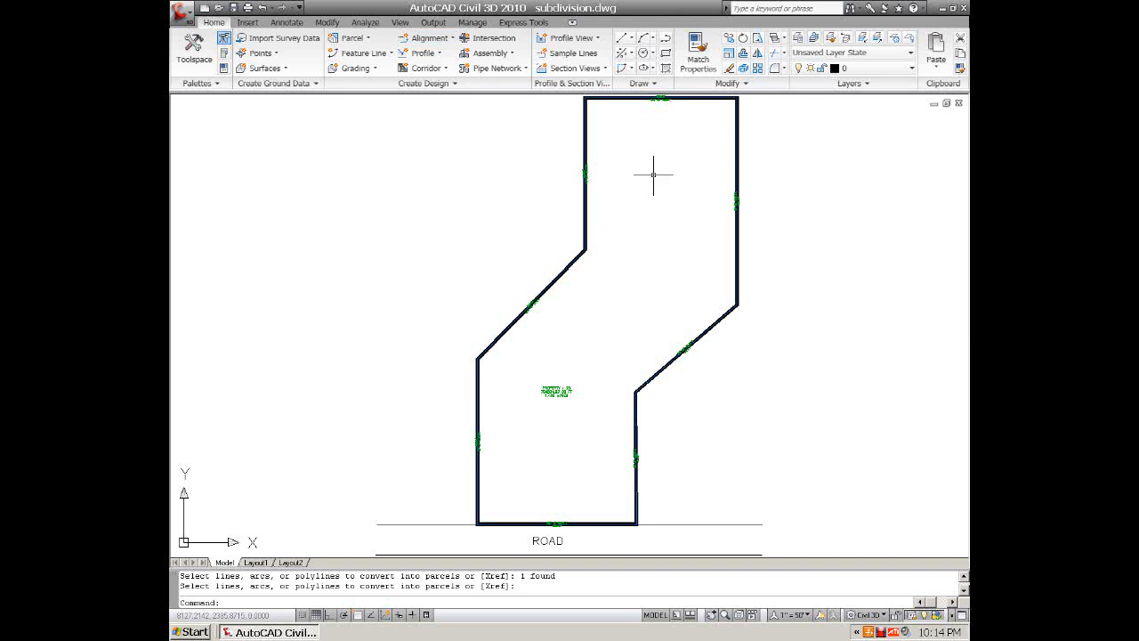
mouse_move(555, 513)
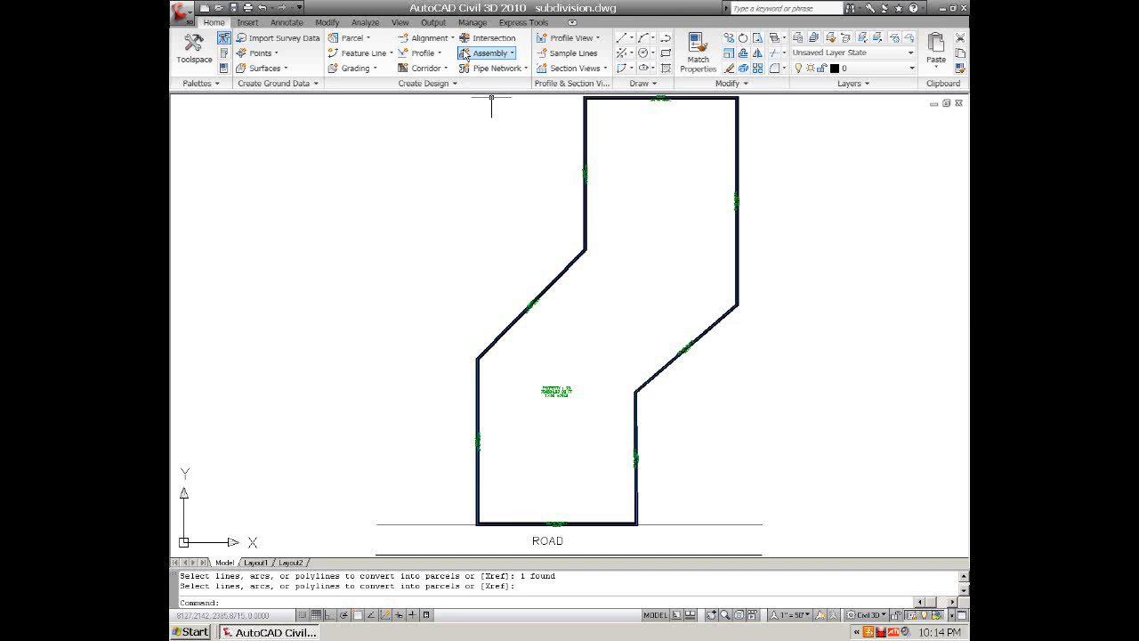
mouse_move(426, 37)
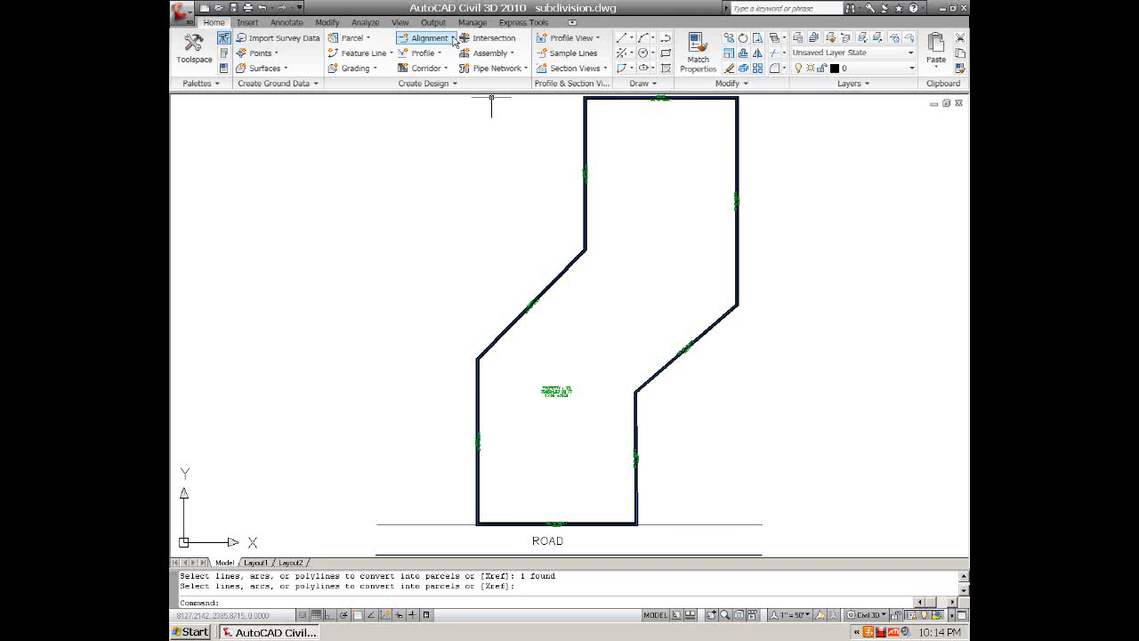
- Create a new centerline alignment assigned to the chosen site in Create Alignment - Layout
click(430, 37)
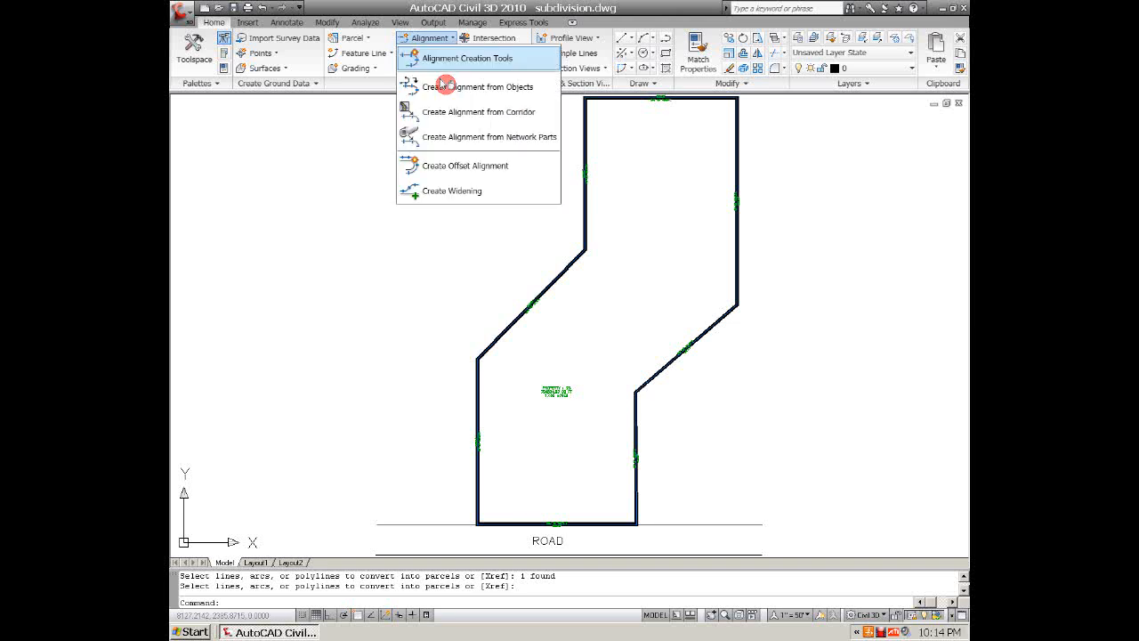
mouse_move(494, 85)
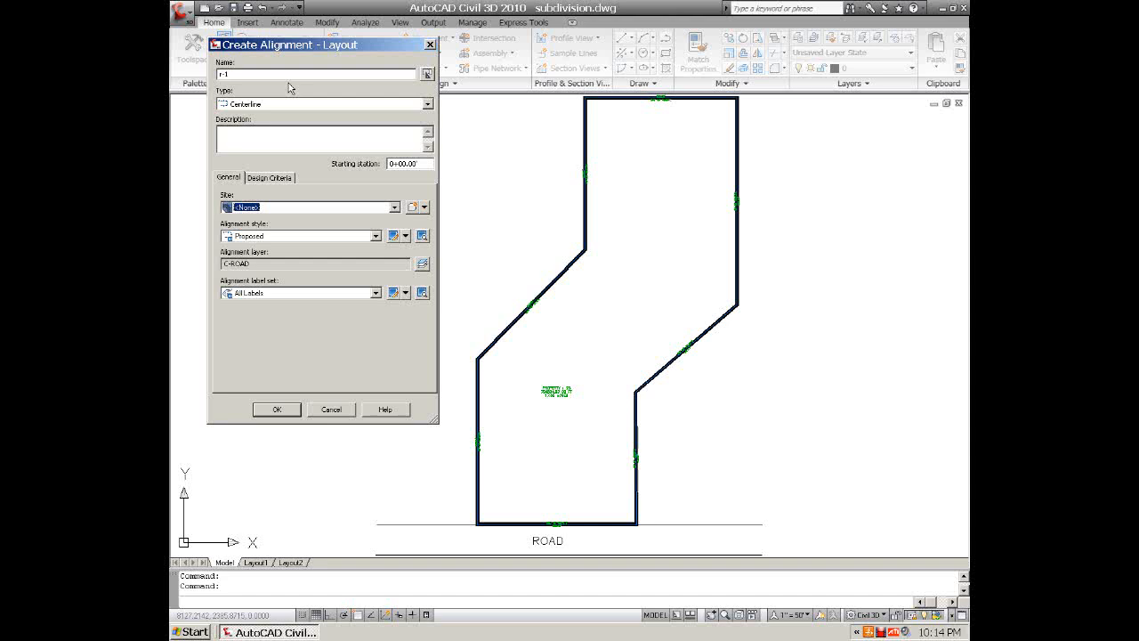
mouse_move(275, 121)
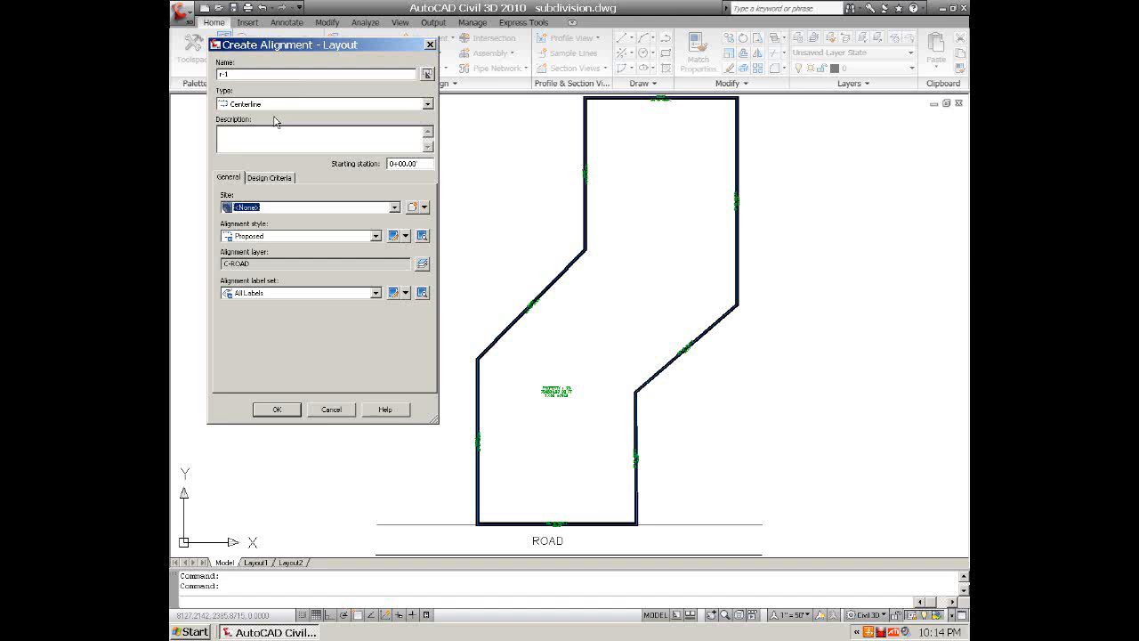
mouse_move(312, 260)
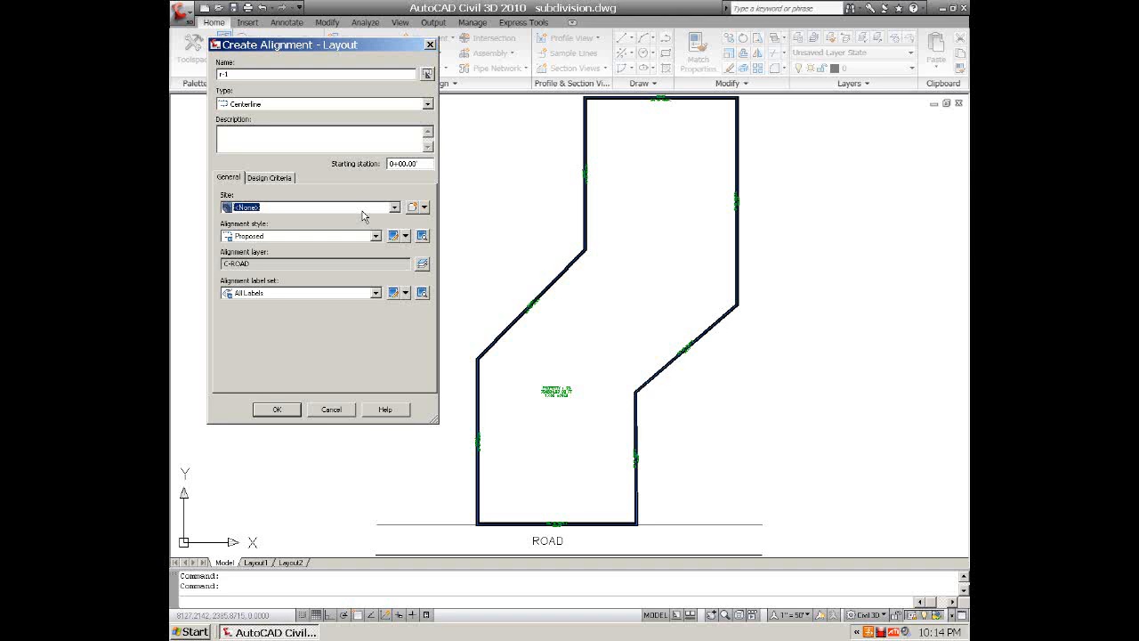
click(395, 206)
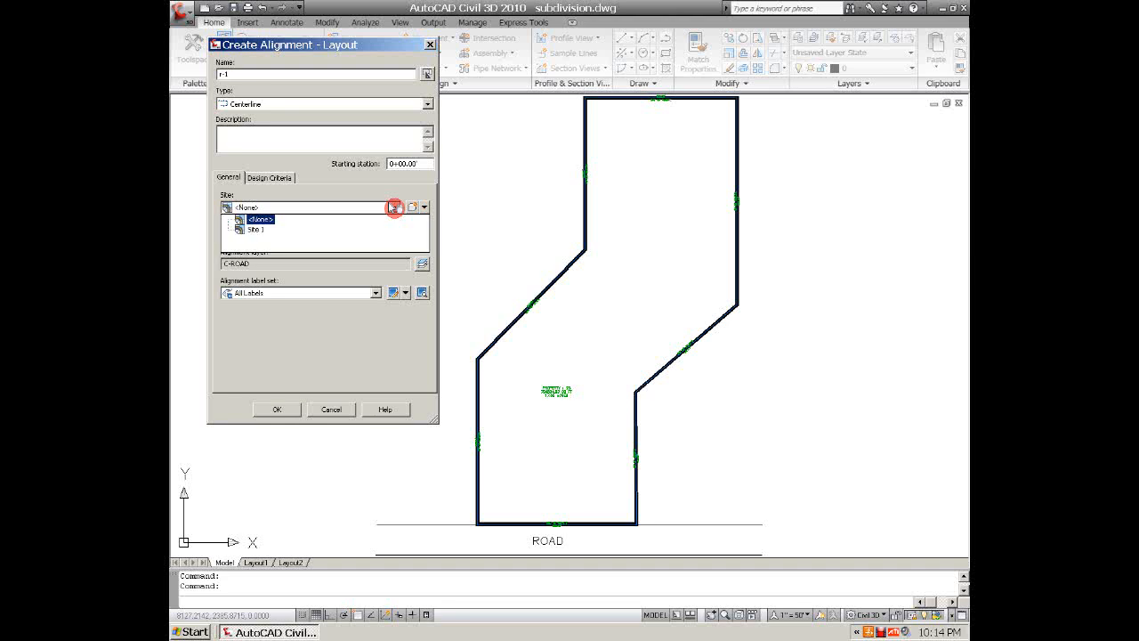
click(258, 227)
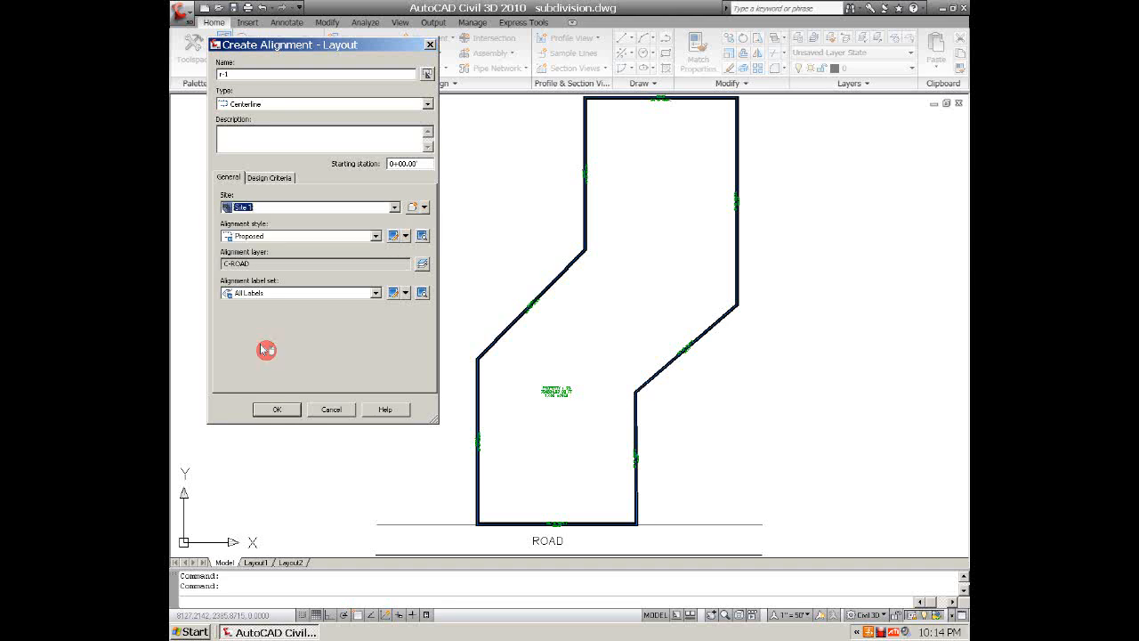
mouse_move(299, 360)
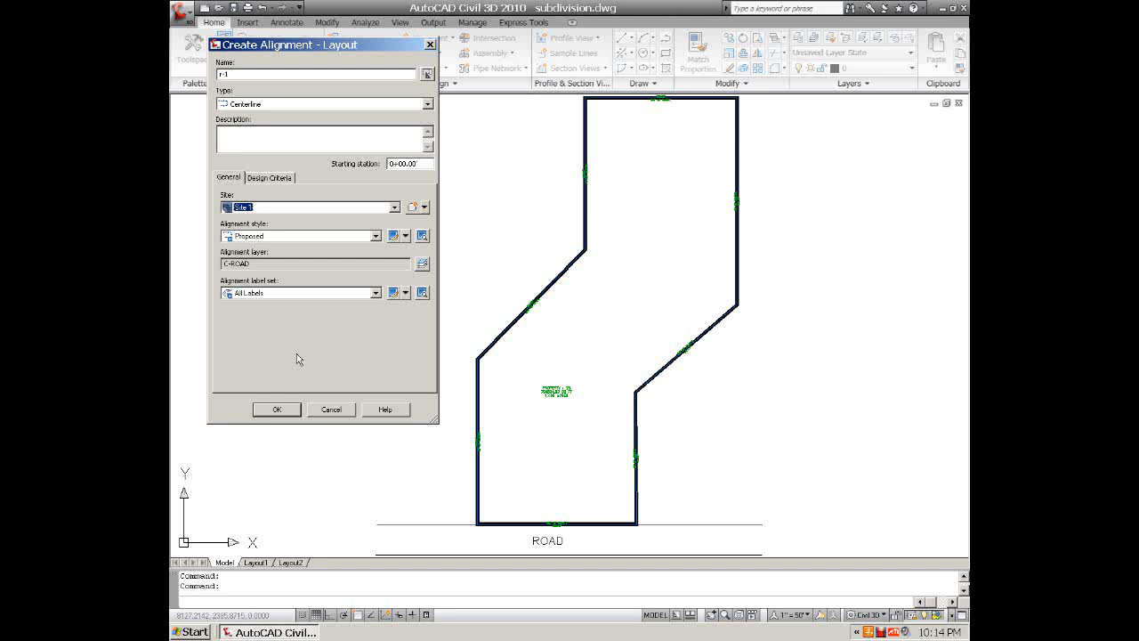
mouse_move(562, 391)
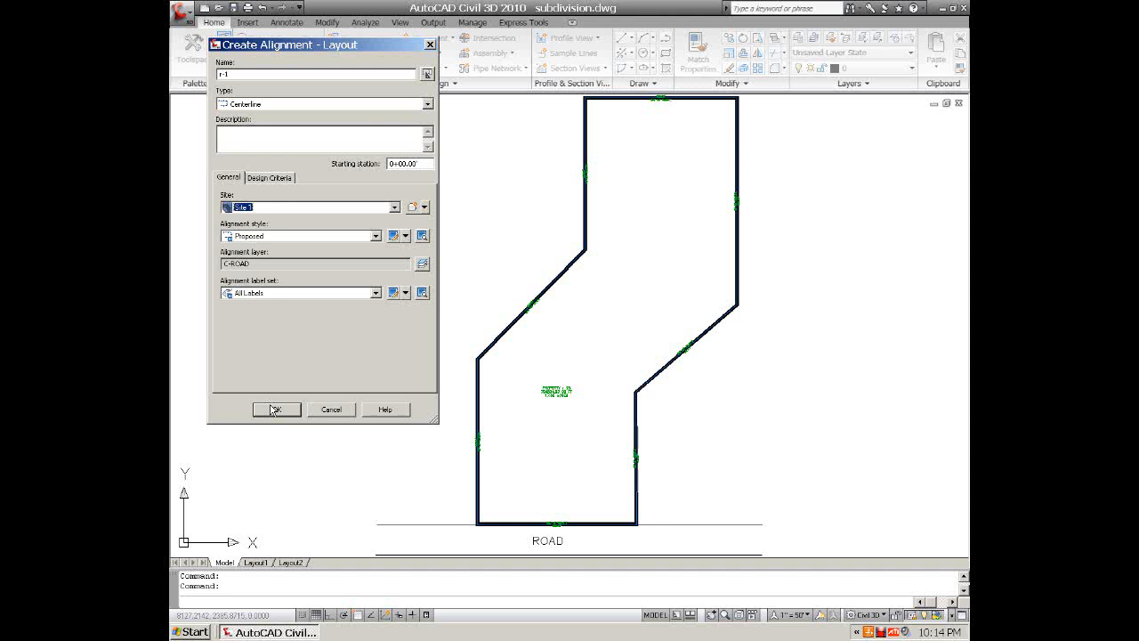
click(275, 409)
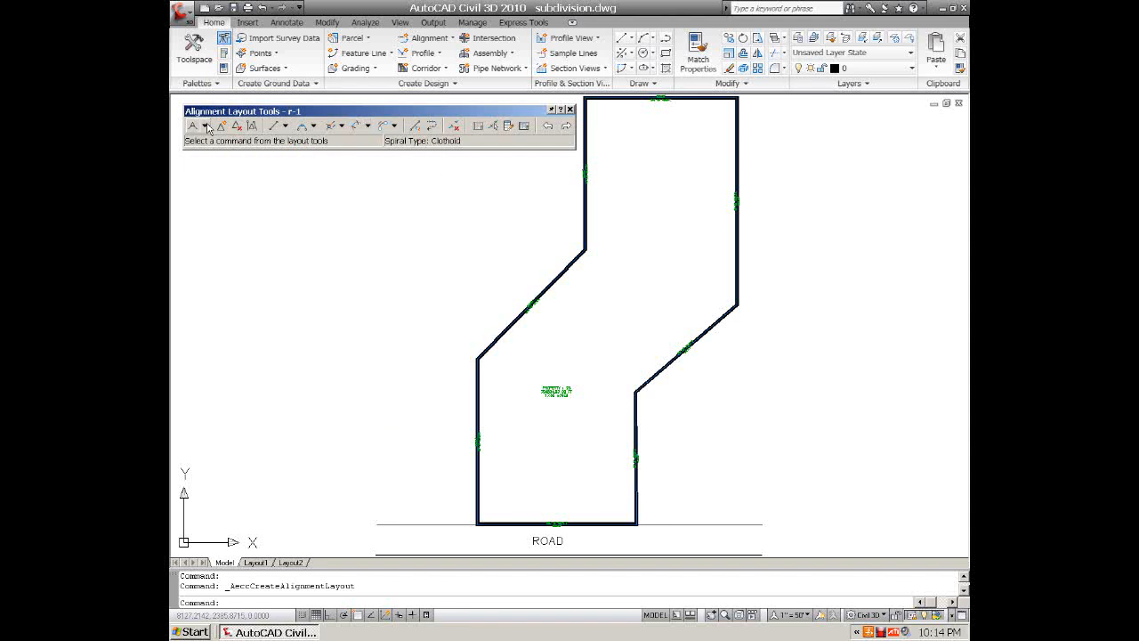
- Draw the road centerline with Tan-Tan (With Curves), starting at the road and running up through the site
click(202, 124)
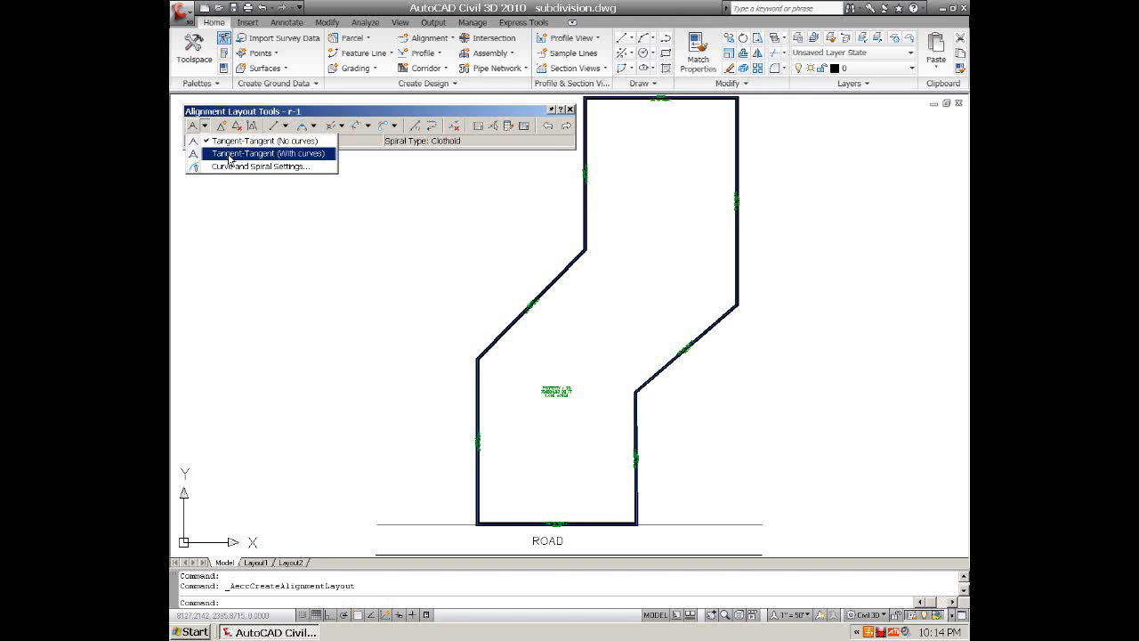
mouse_move(261, 167)
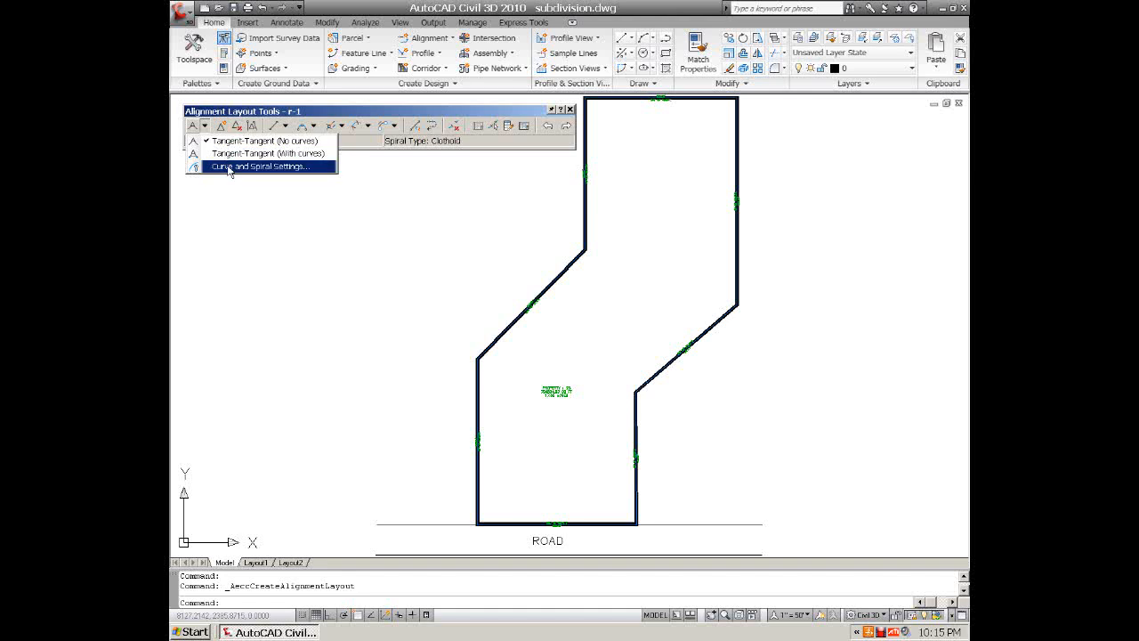
click(260, 167)
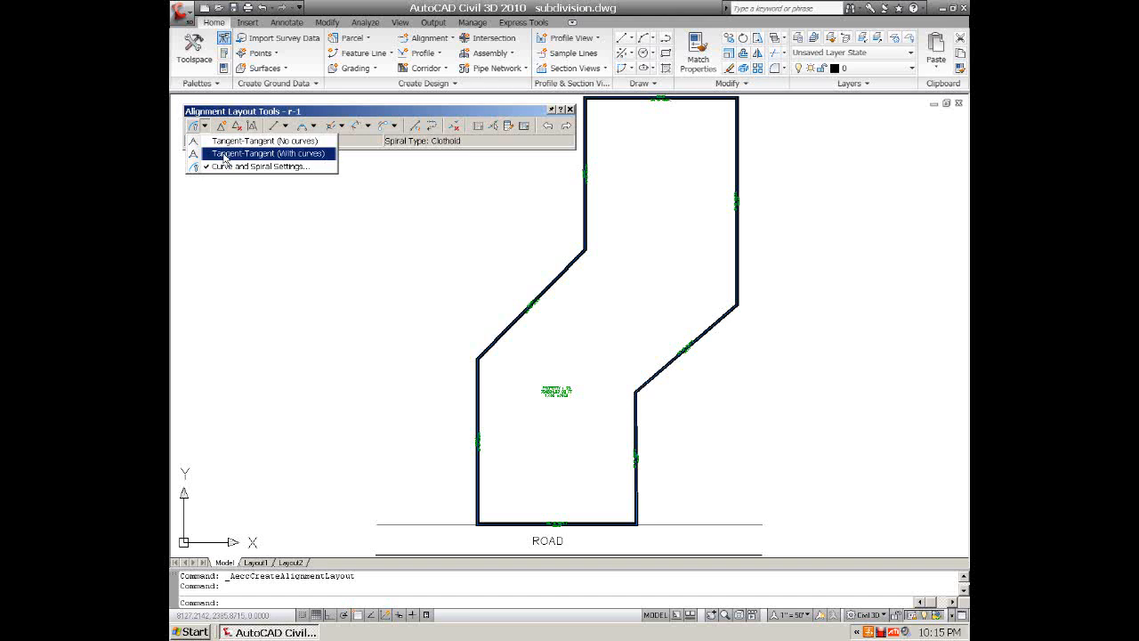
click(265, 153)
text(MID)
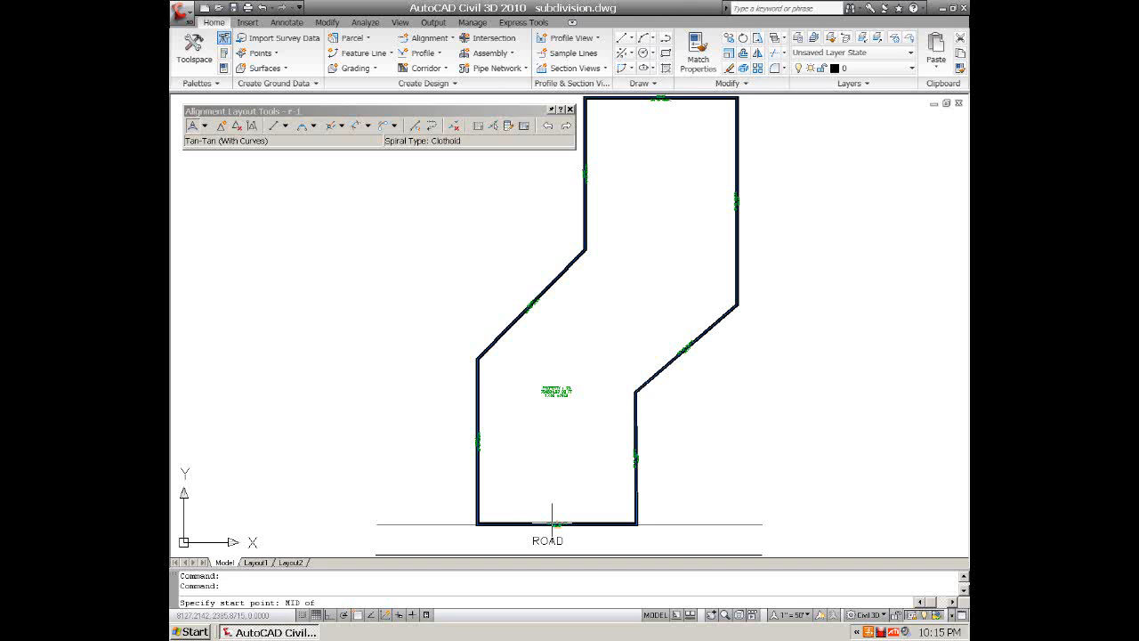
click(551, 525)
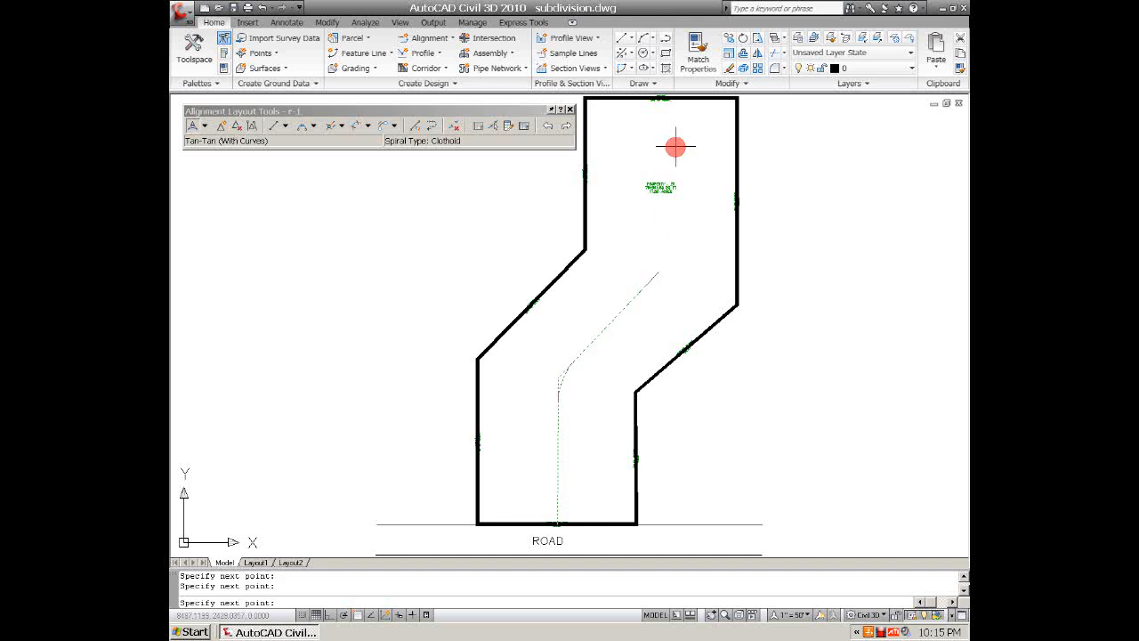
click(676, 146)
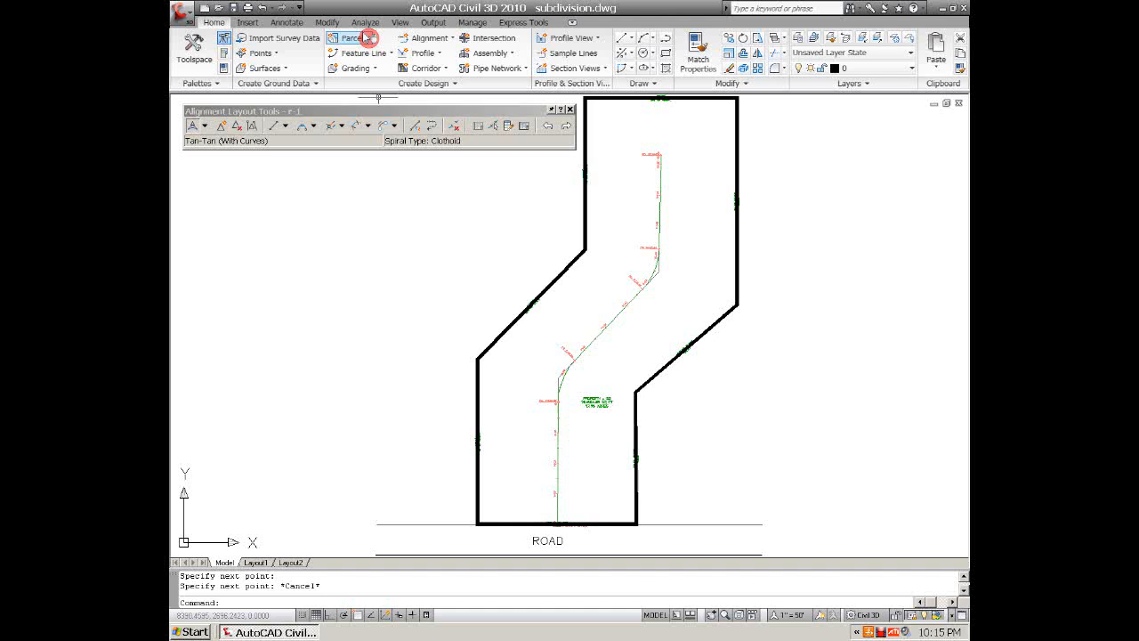
- Create the right-of-way on the site parcel with a 25' offset and 25' fillet radii
click(349, 37)
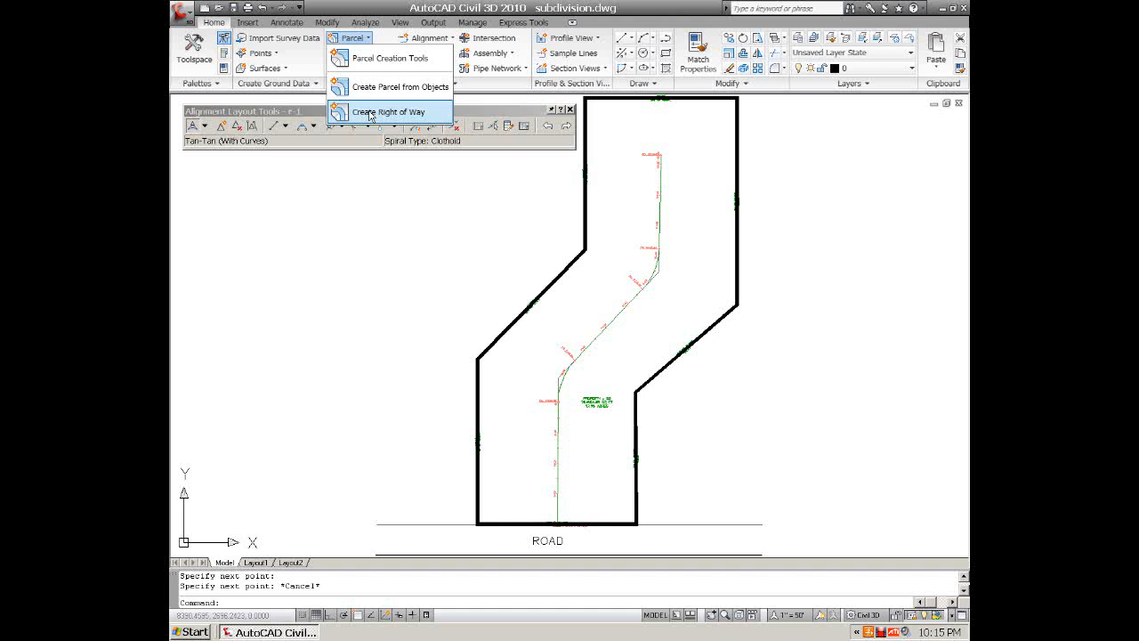
click(391, 110)
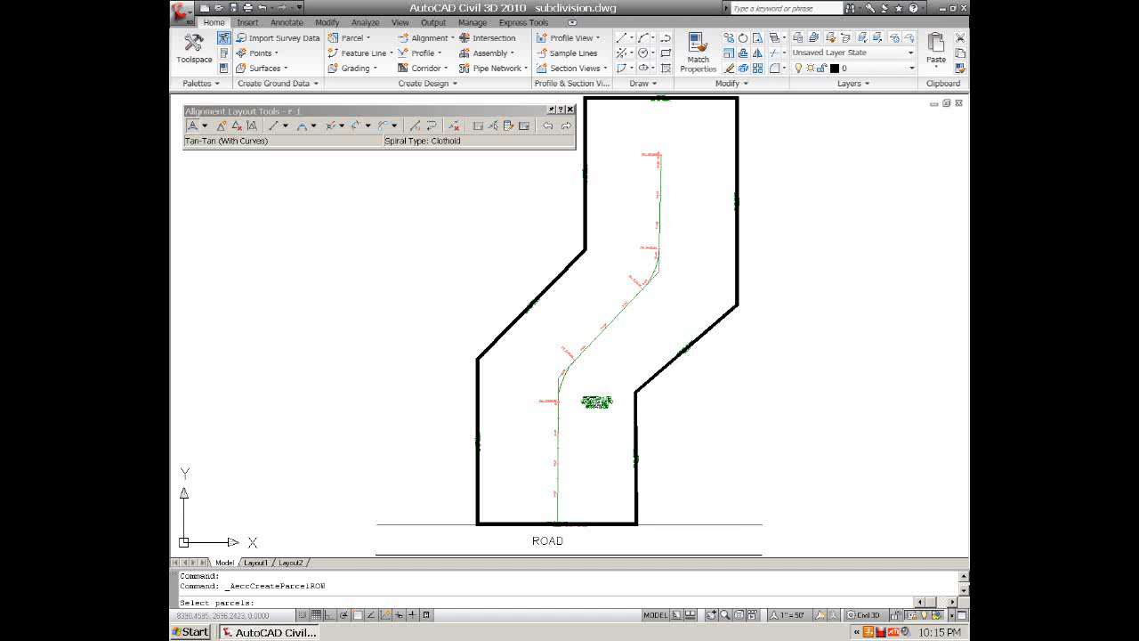
click(593, 406)
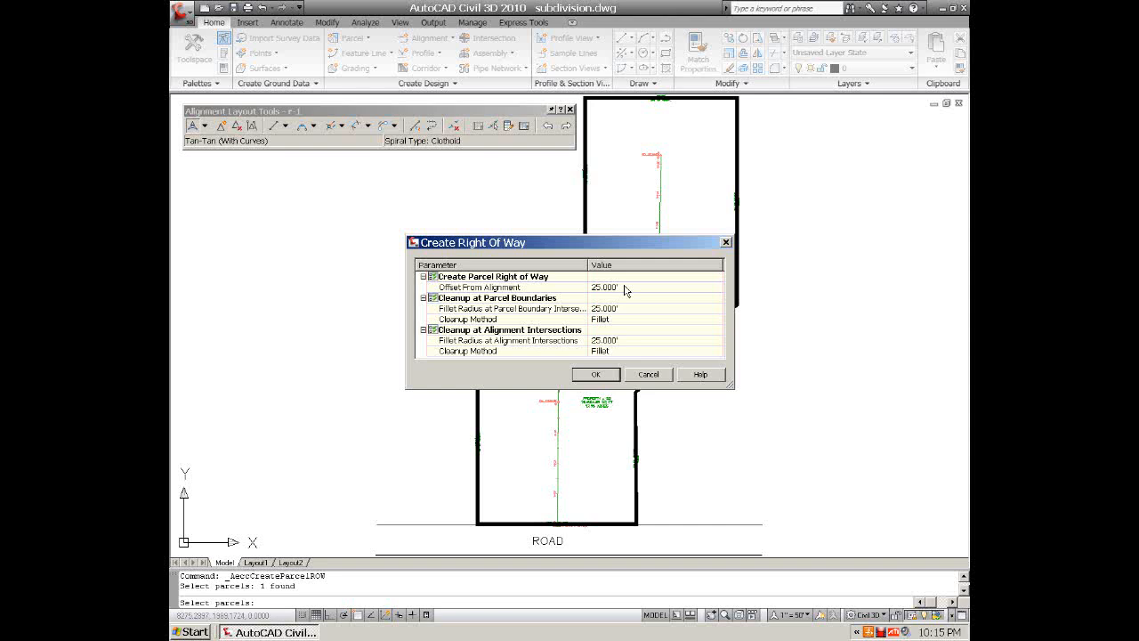
mouse_move(584, 253)
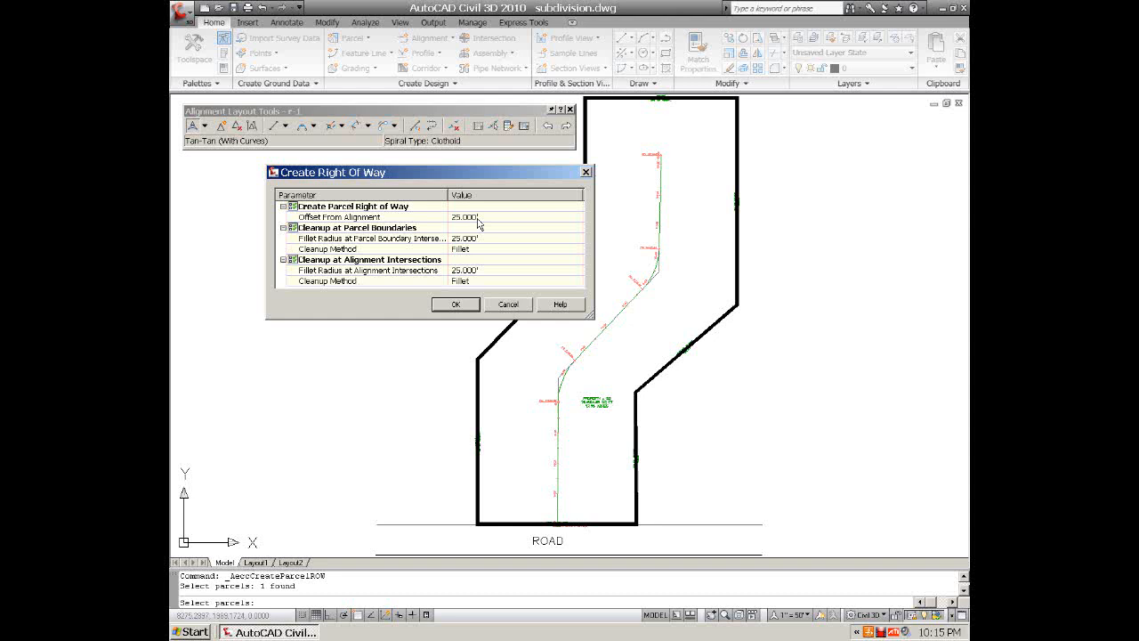
mouse_move(487, 219)
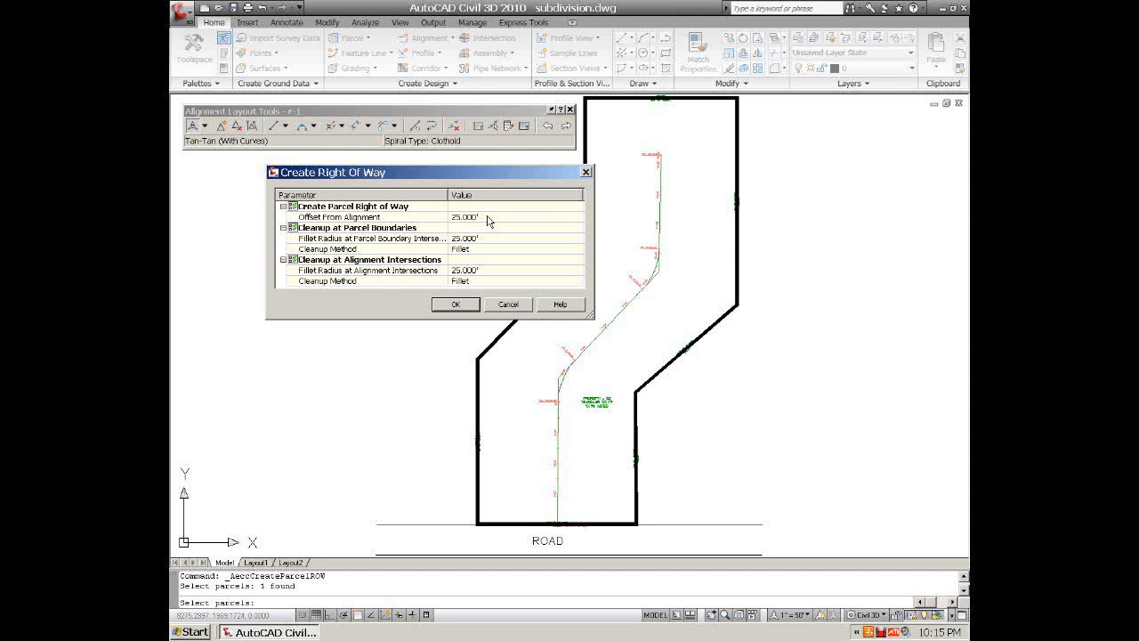
mouse_move(357, 247)
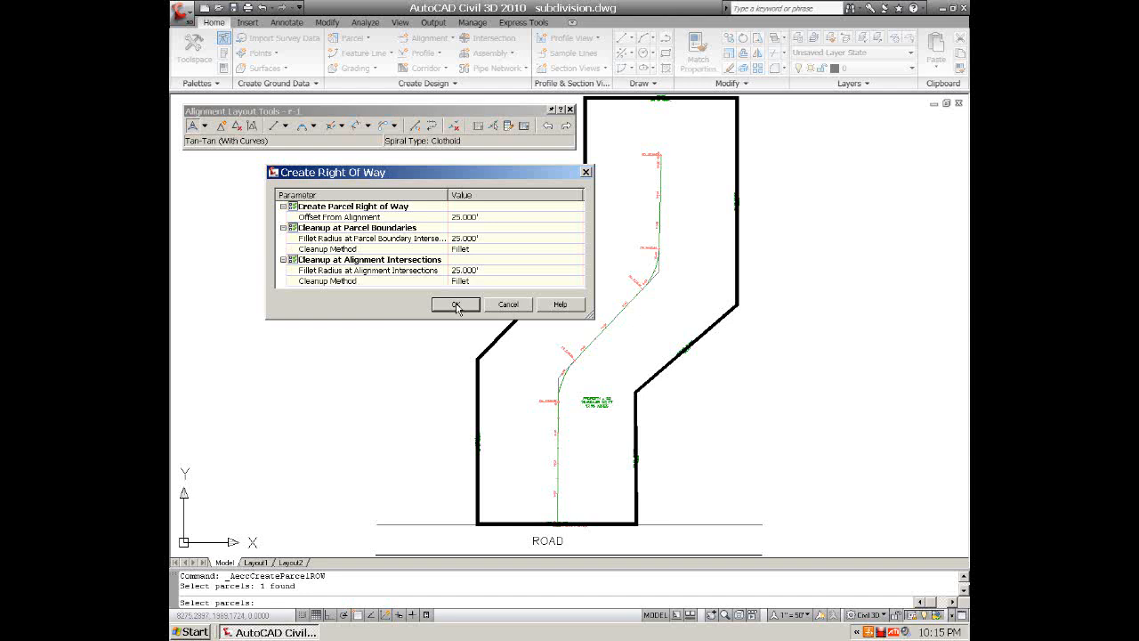
click(456, 305)
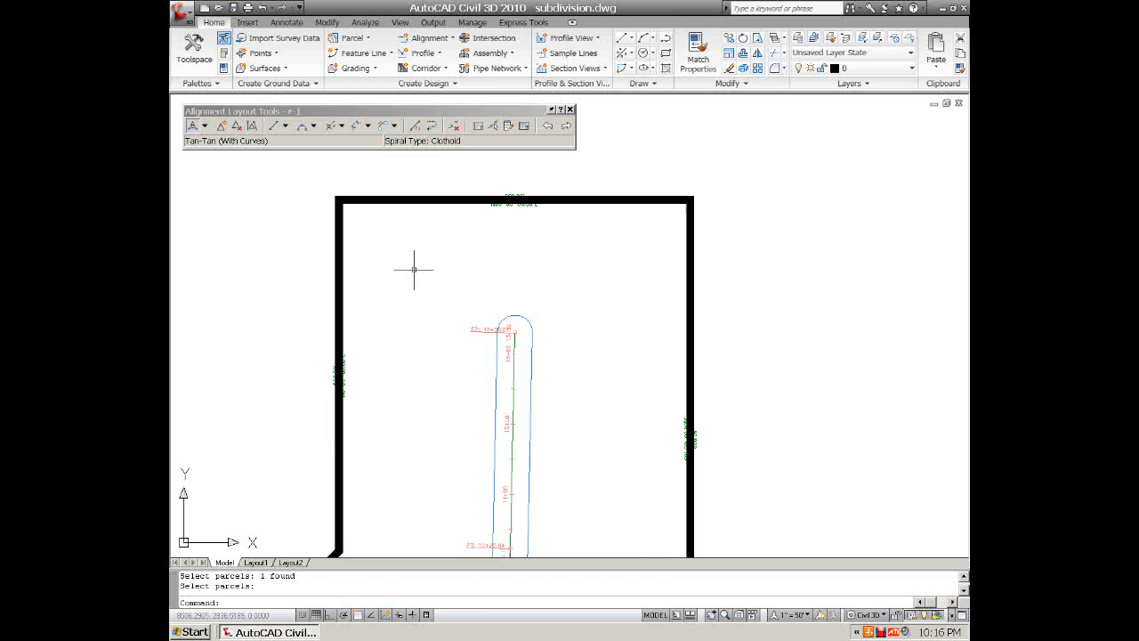
mouse_move(487, 306)
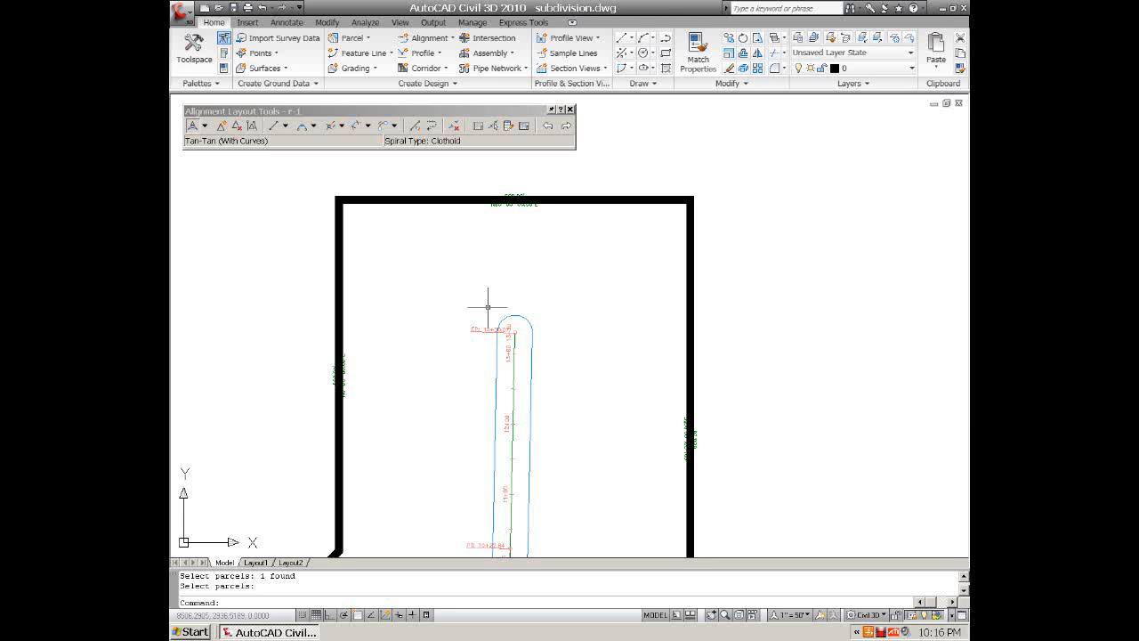
mouse_move(523, 336)
text(5)
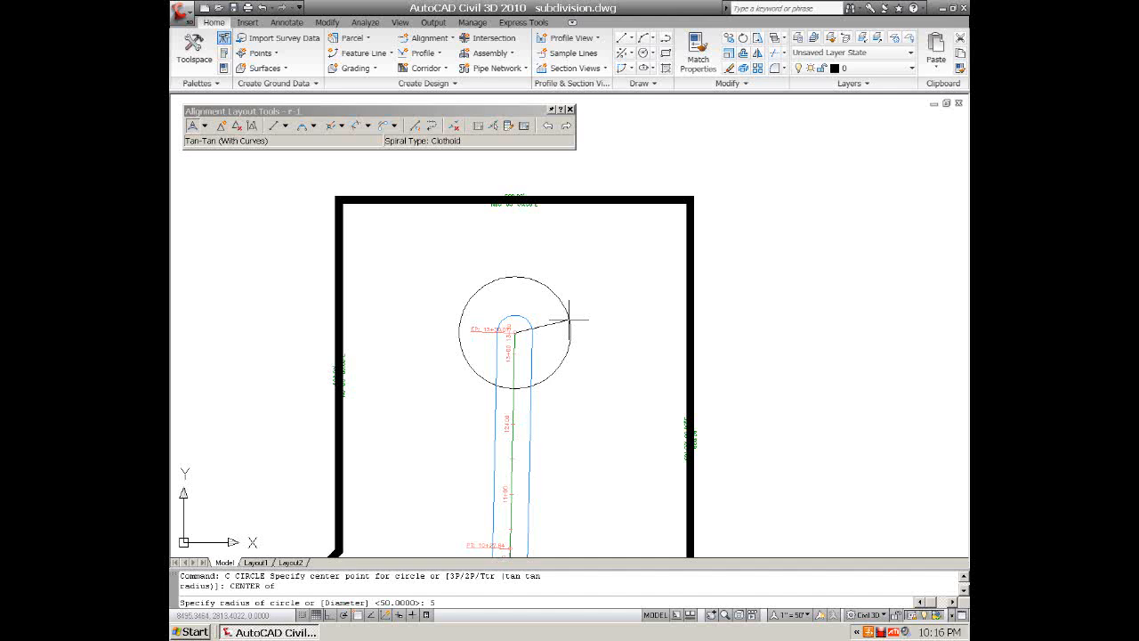
- Finish the cul-de-sac circle centered on the north end of the road alignment
key(Escape)
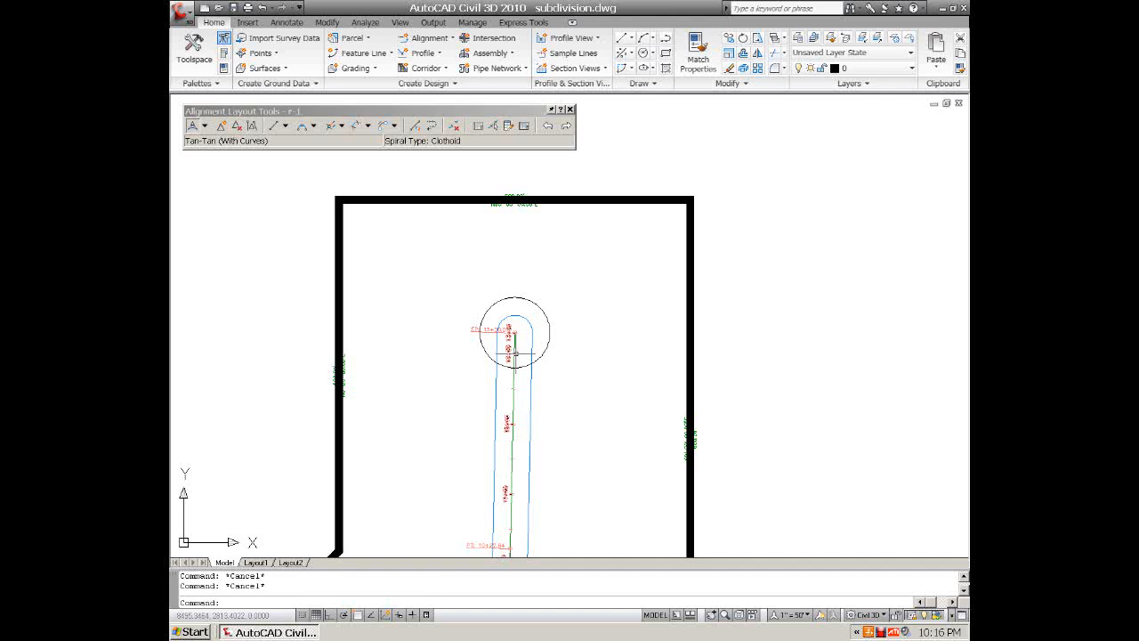
click(530, 381)
text(PEDIT)
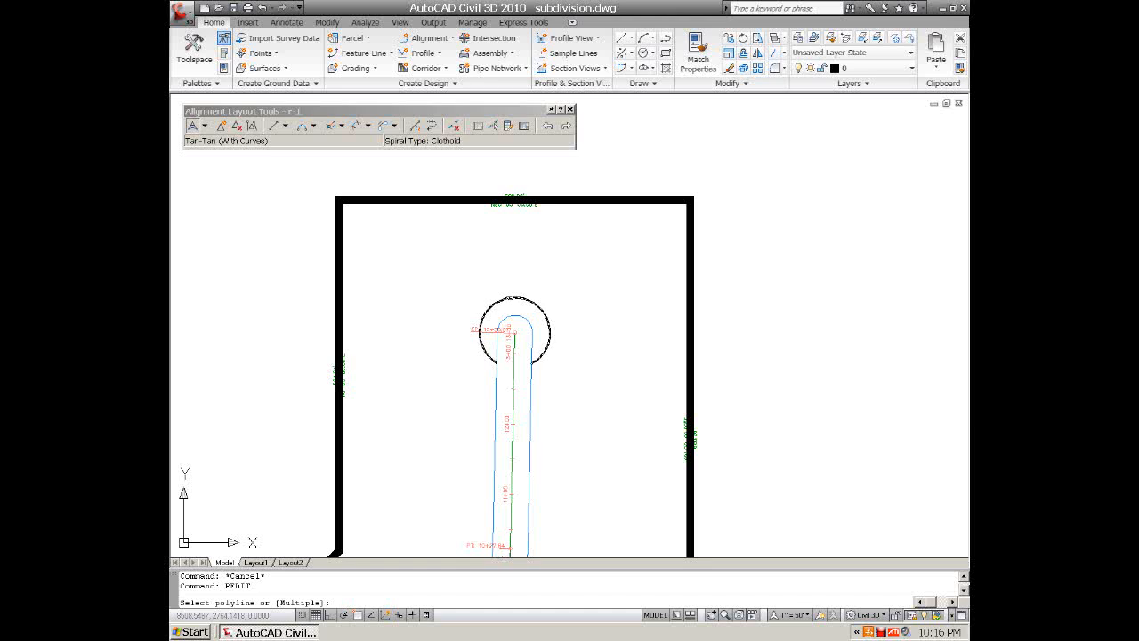
- Select the right-of-way segments so the Parcel Segment editing tools appear
click(509, 299)
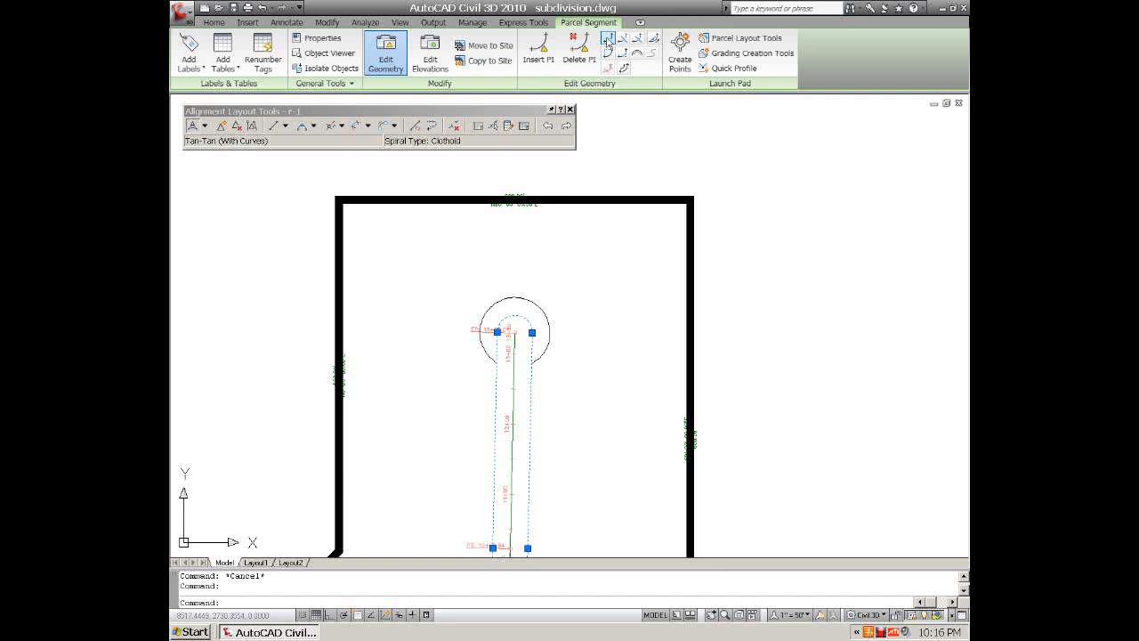
- Break the right-of-way lines at their intersections with the cul-de-sac circle
click(609, 39)
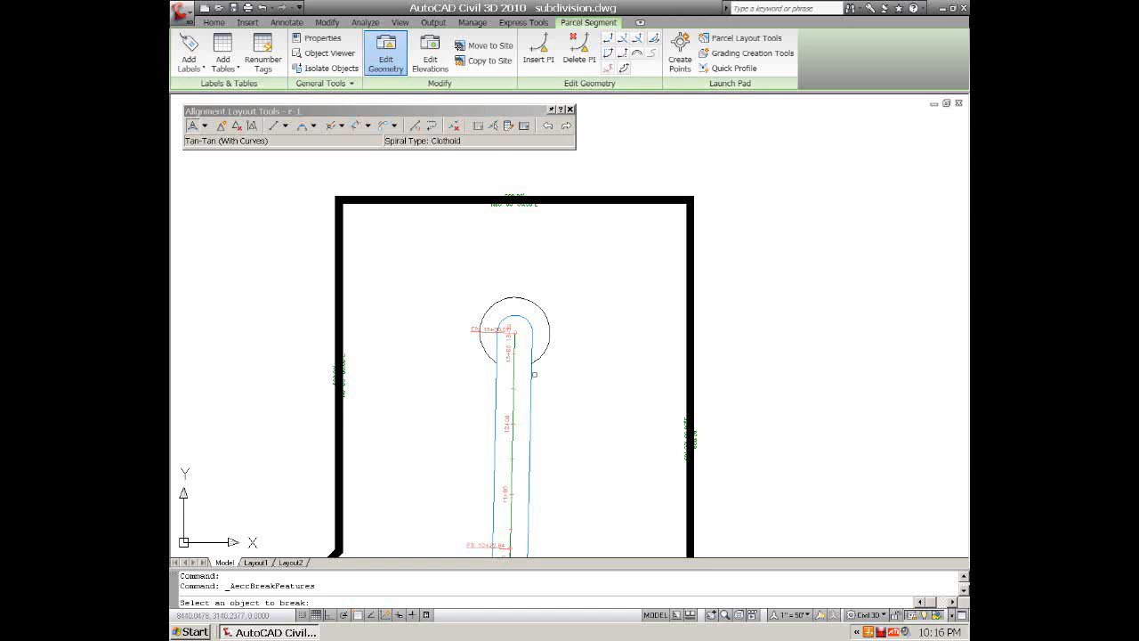
click(532, 371)
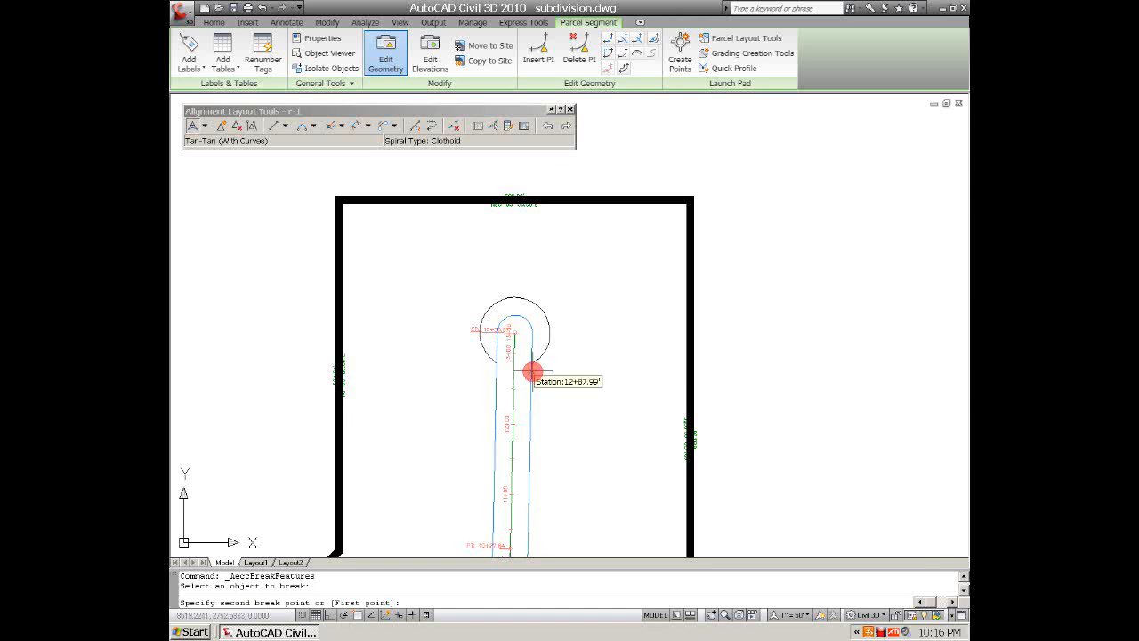
click(527, 372)
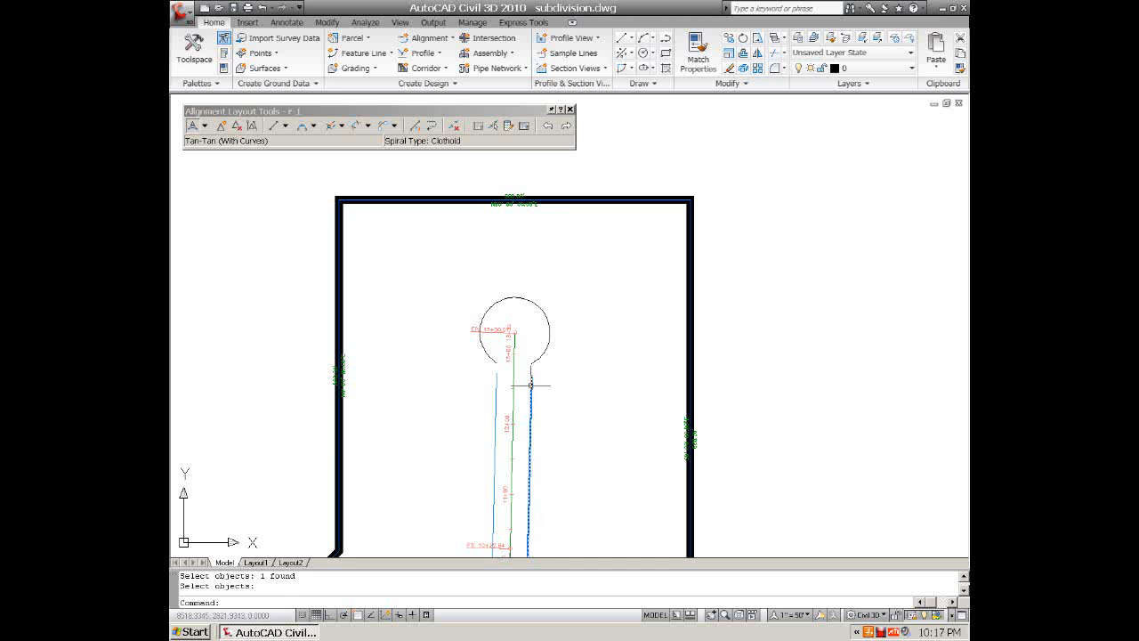
click(530, 384)
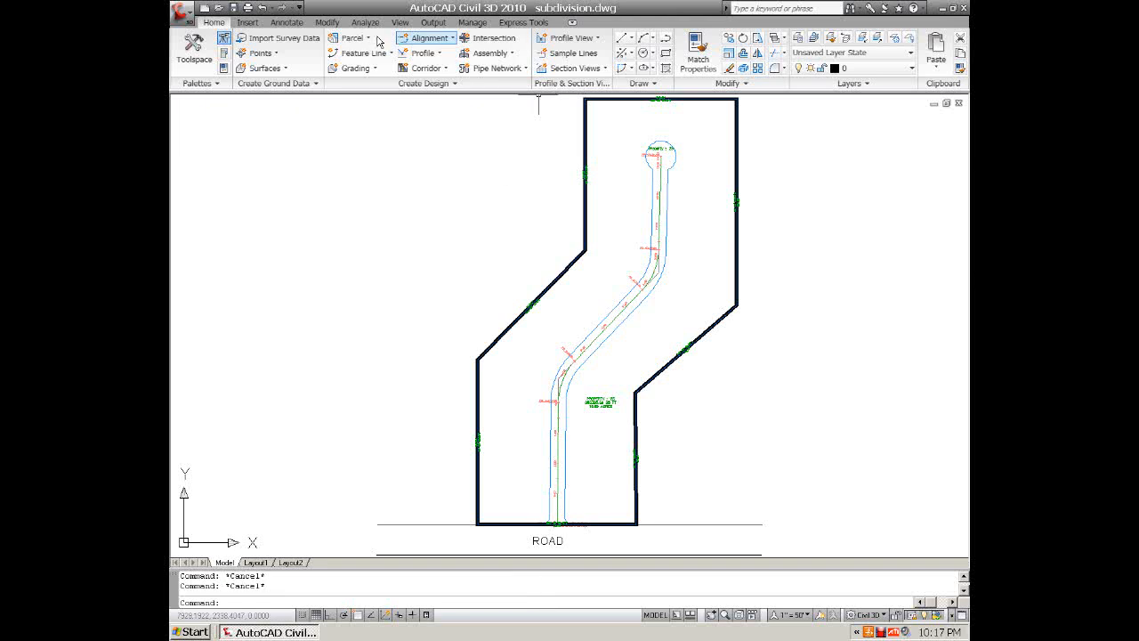
- Start Slide Line - Create from the Parcel Layout Tools with a 10,000 sq ft minimum lot area
click(353, 37)
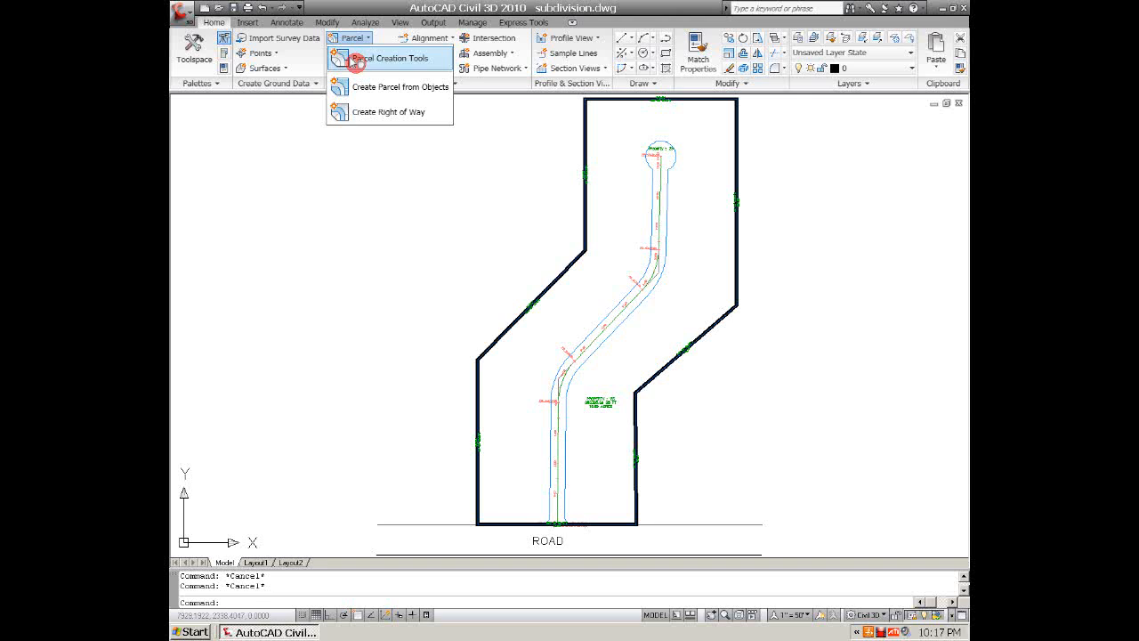
click(384, 57)
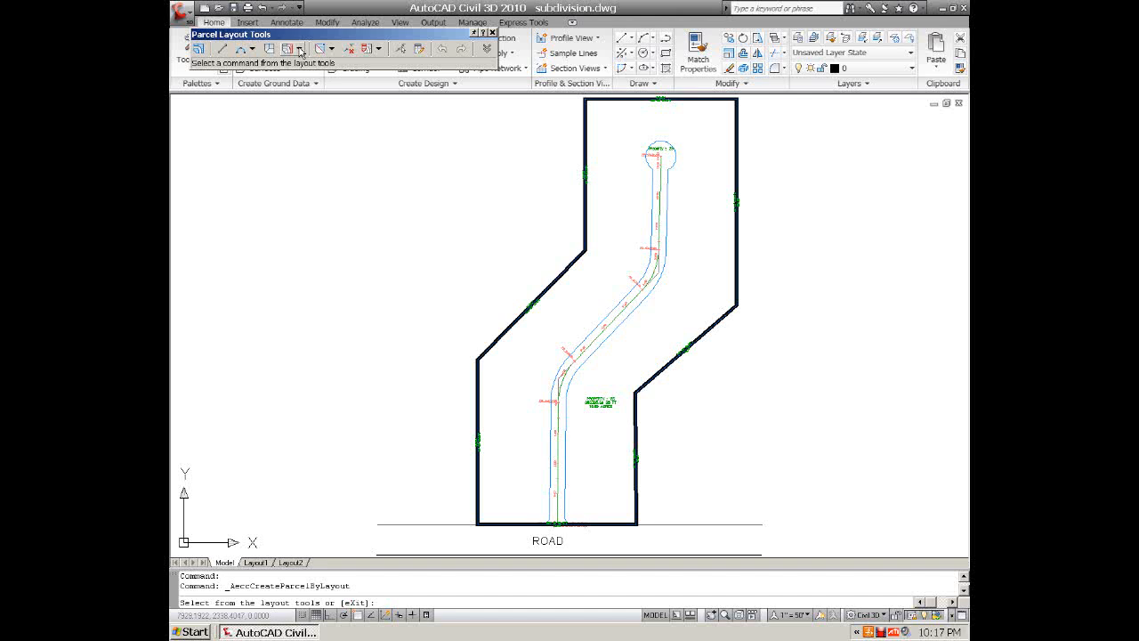
click(306, 50)
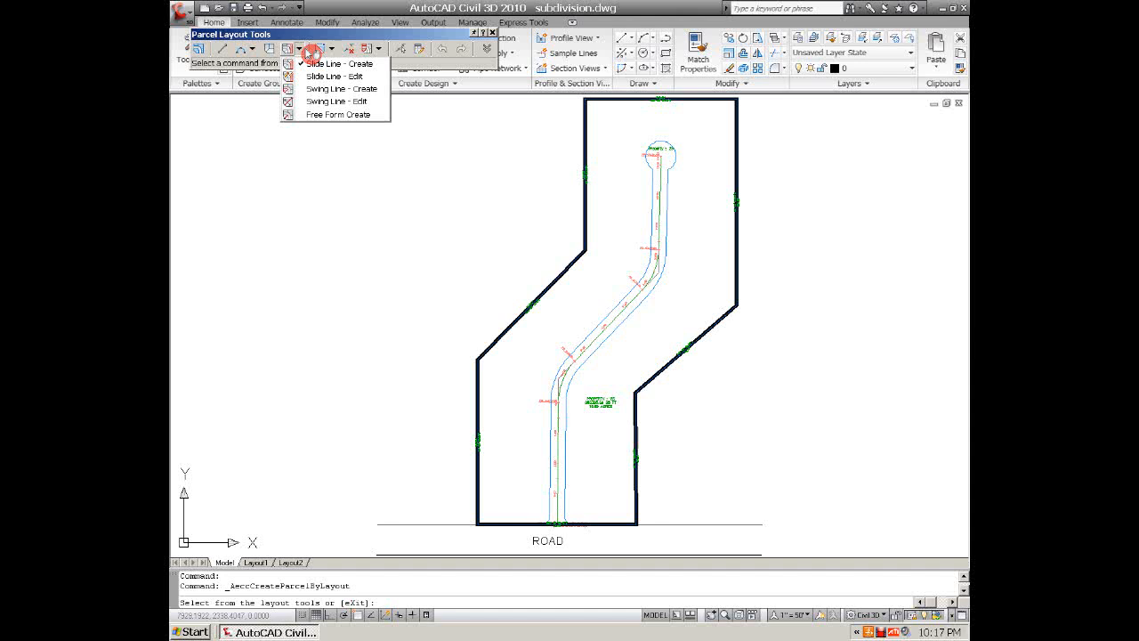
click(329, 65)
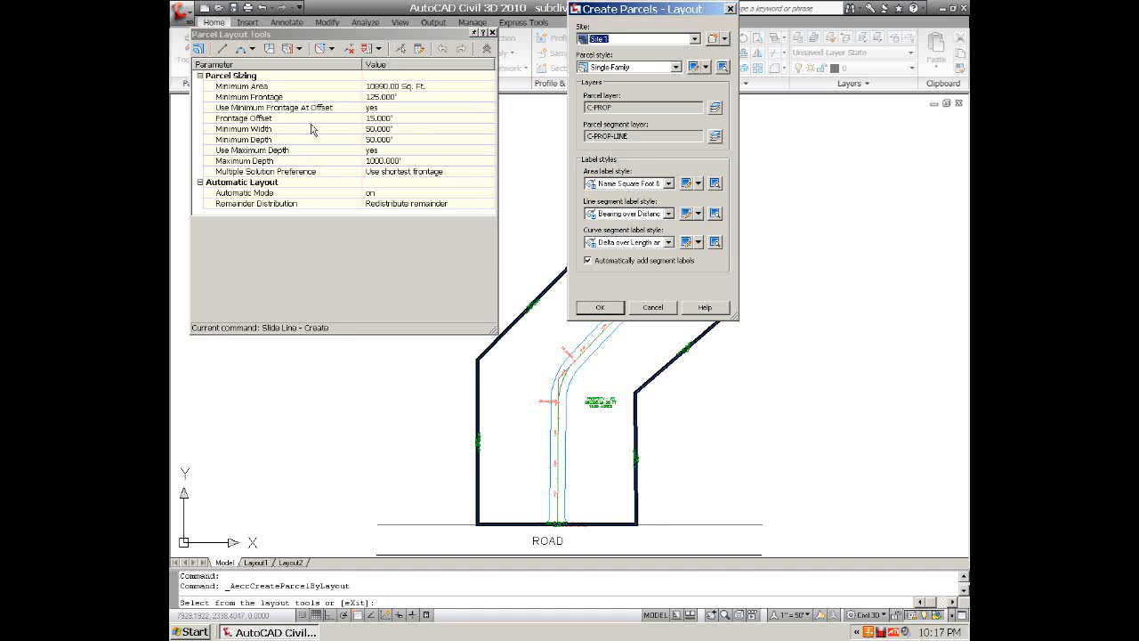
mouse_move(324, 183)
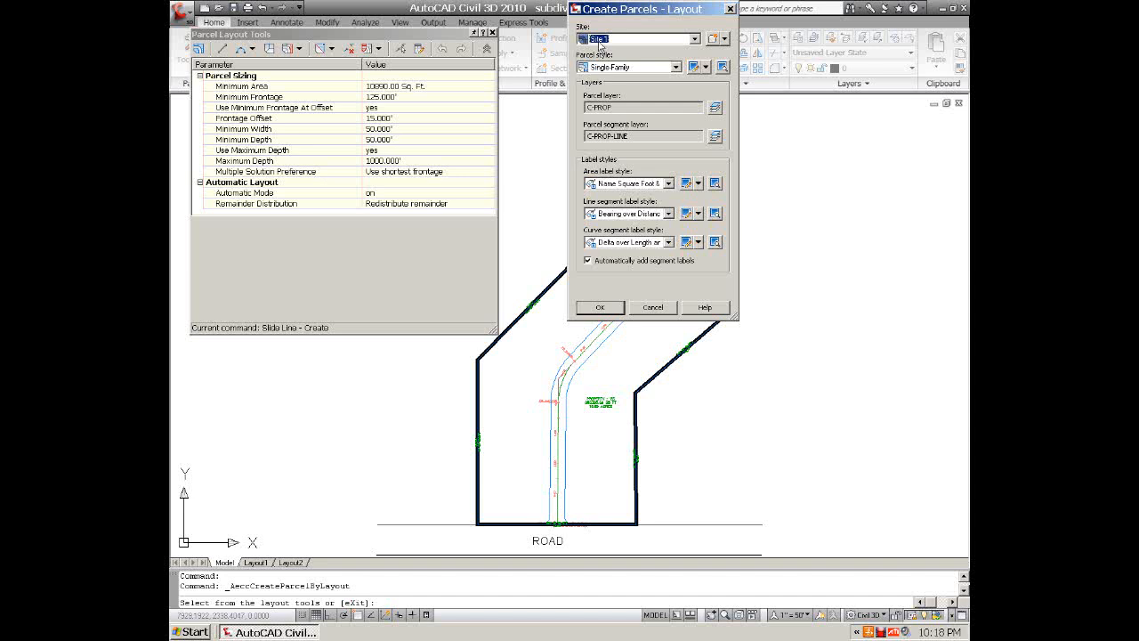
- Assign Site 1 for the new Single Family lots in Create Parcels - Layout
click(678, 67)
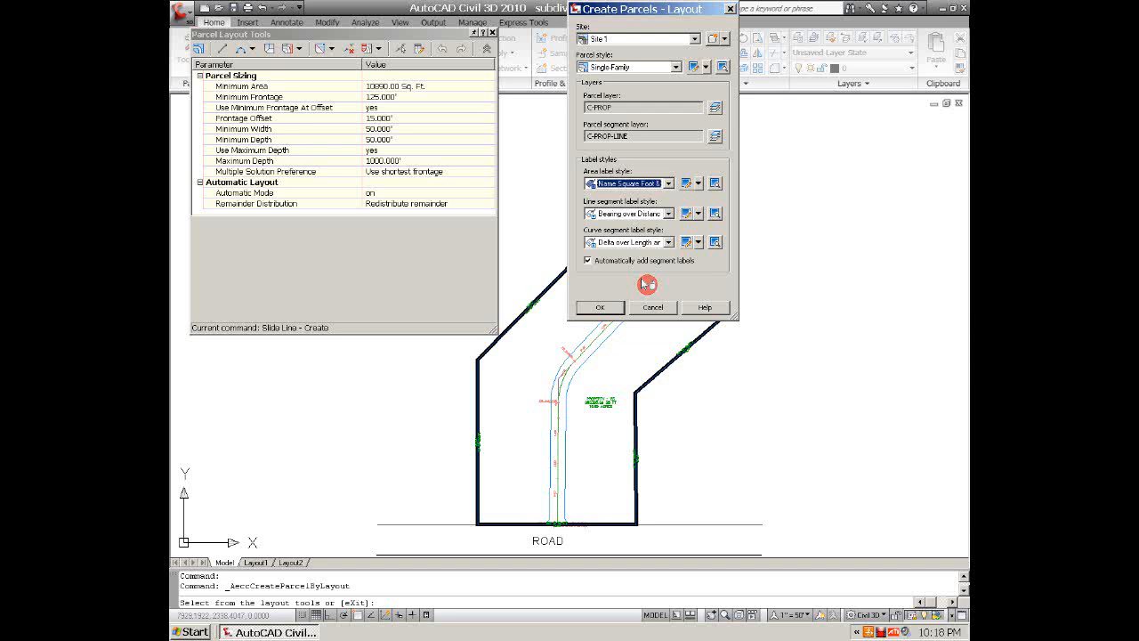
mouse_move(596, 322)
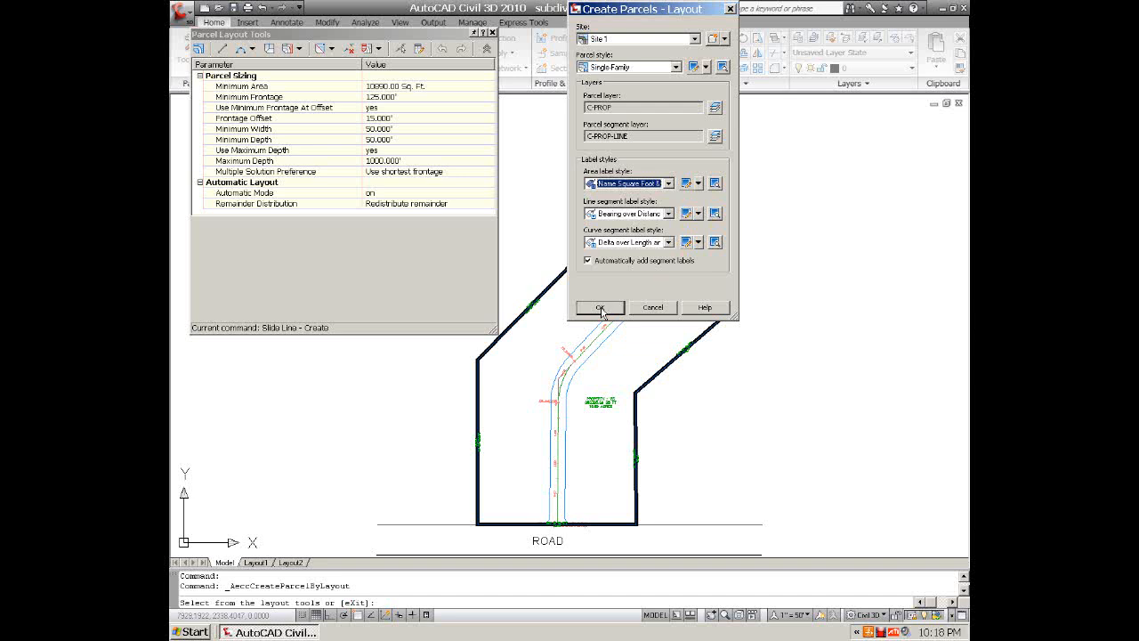
mouse_move(413, 105)
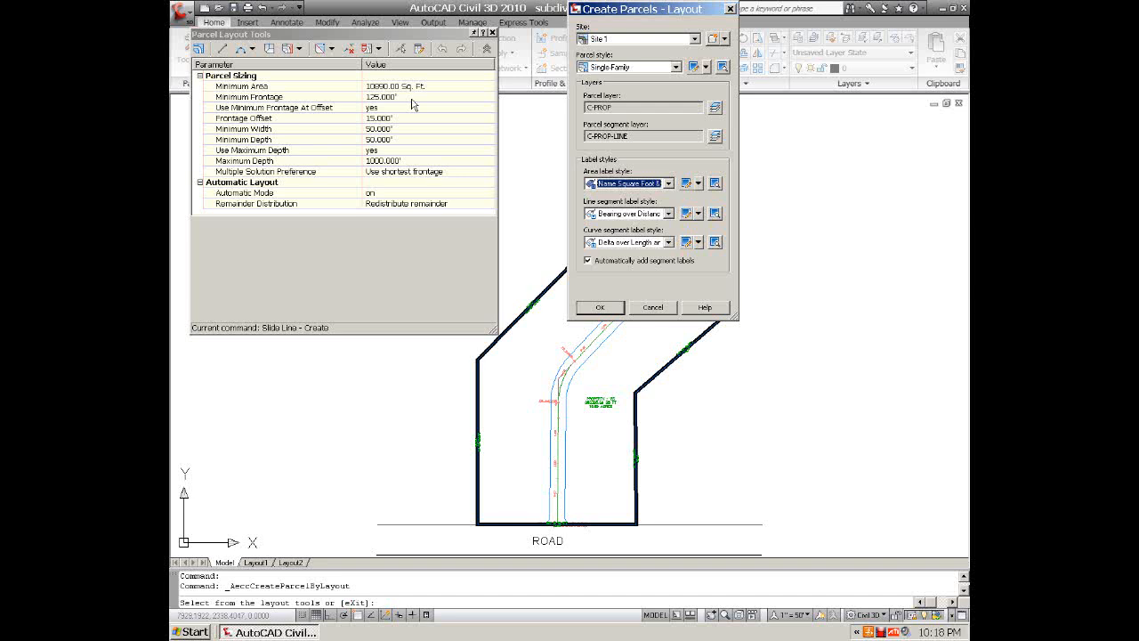
mouse_move(594, 345)
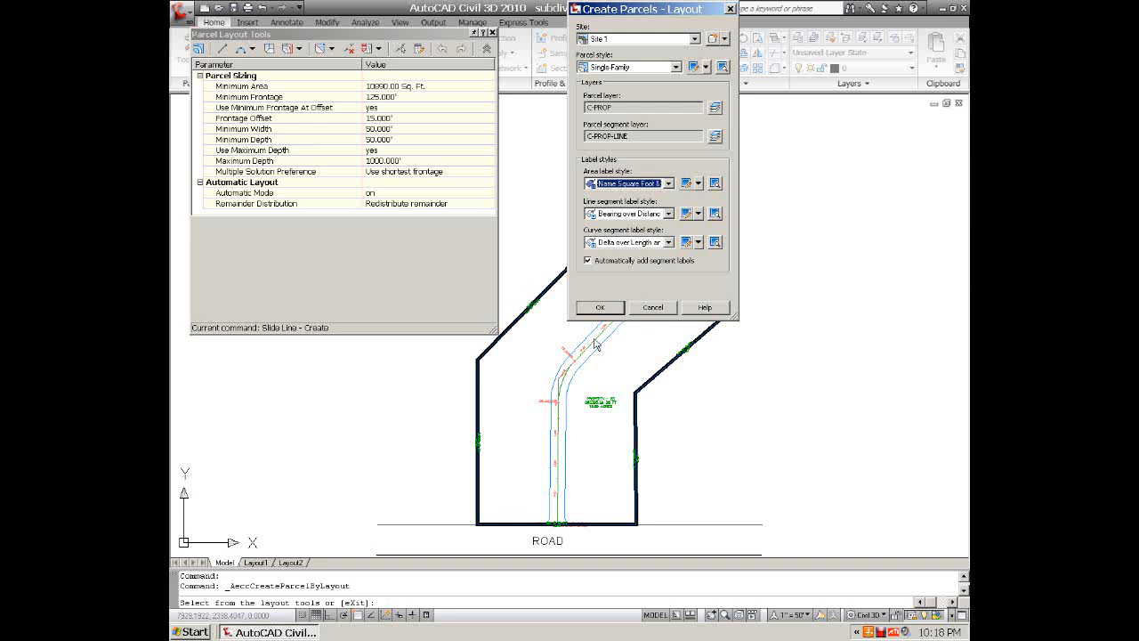
- Accept the Single Family lot settings to begin picking the parcel to subdivide
click(598, 306)
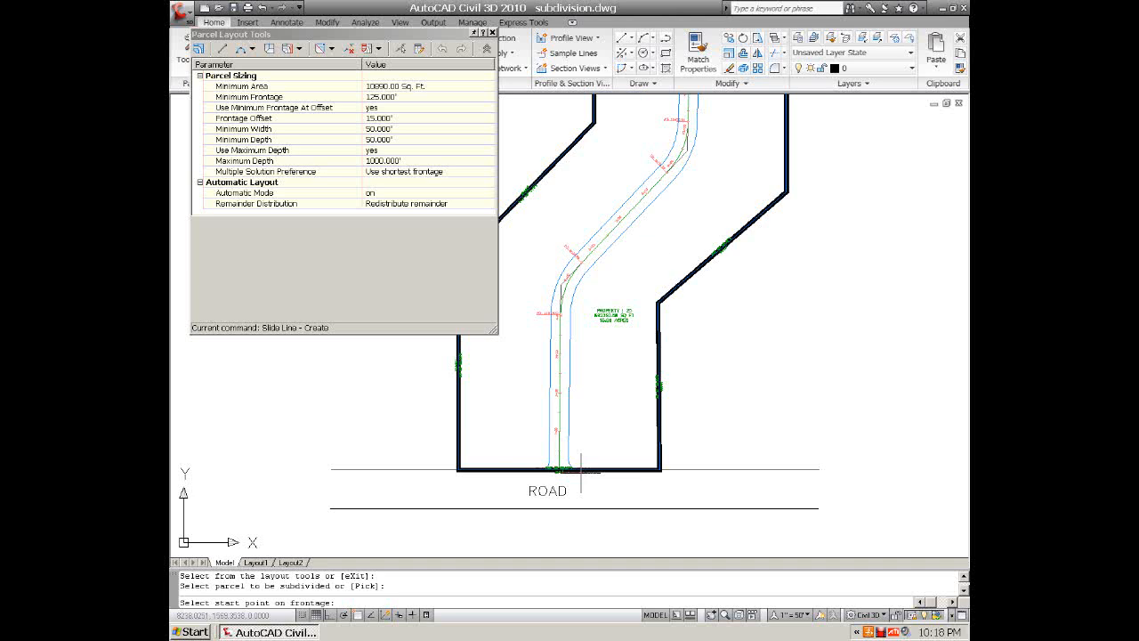
mouse_move(579, 470)
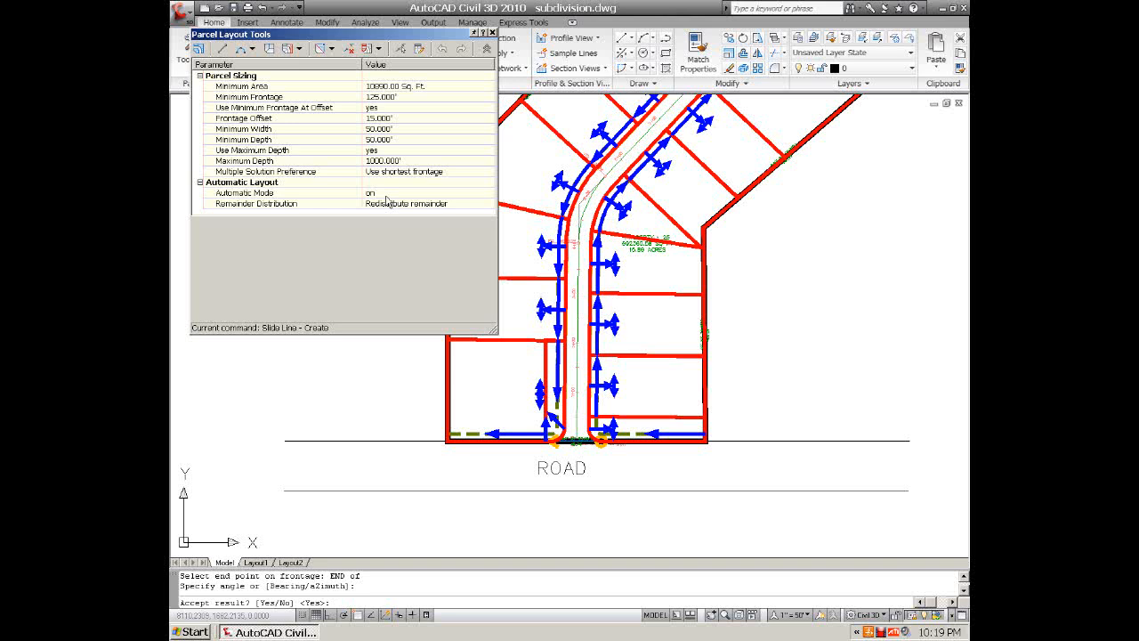
mouse_move(402, 225)
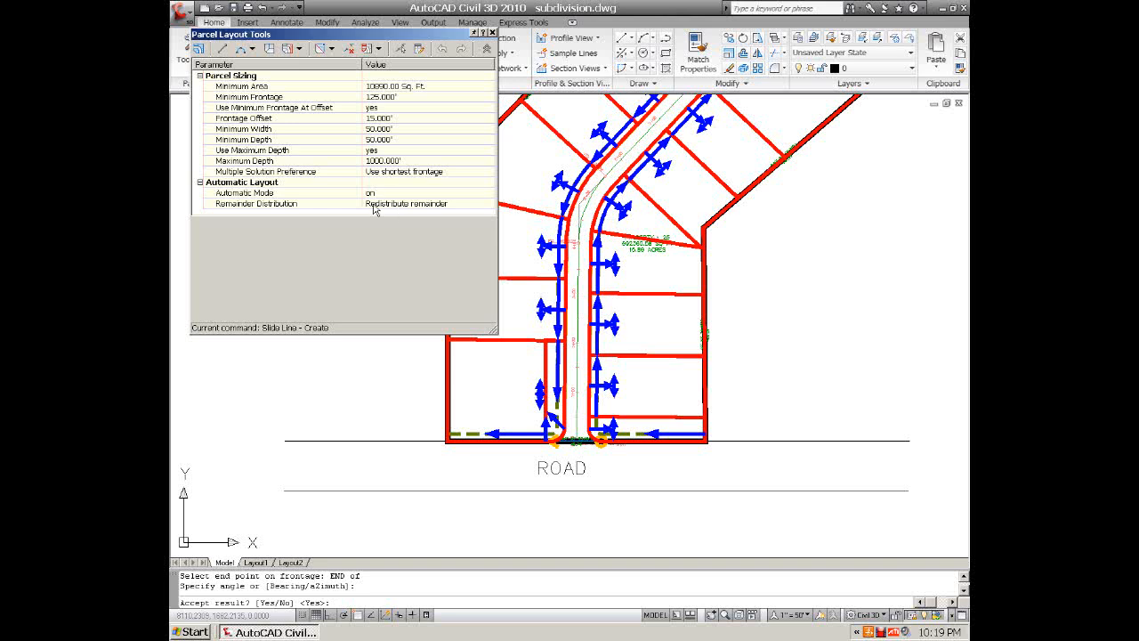
mouse_move(385, 210)
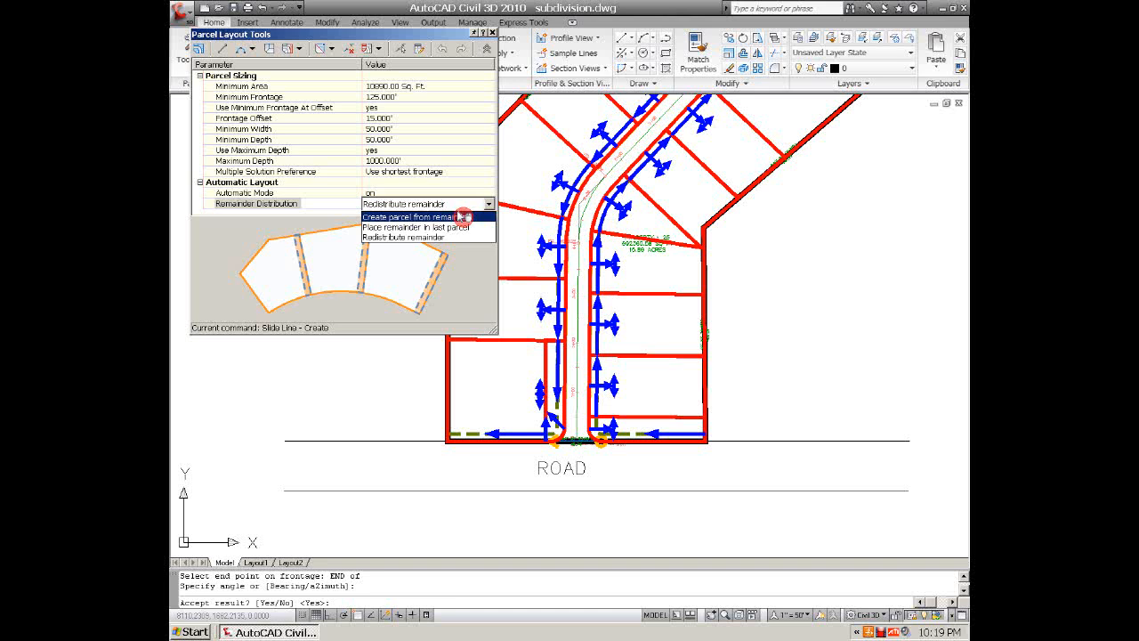
mouse_move(409, 239)
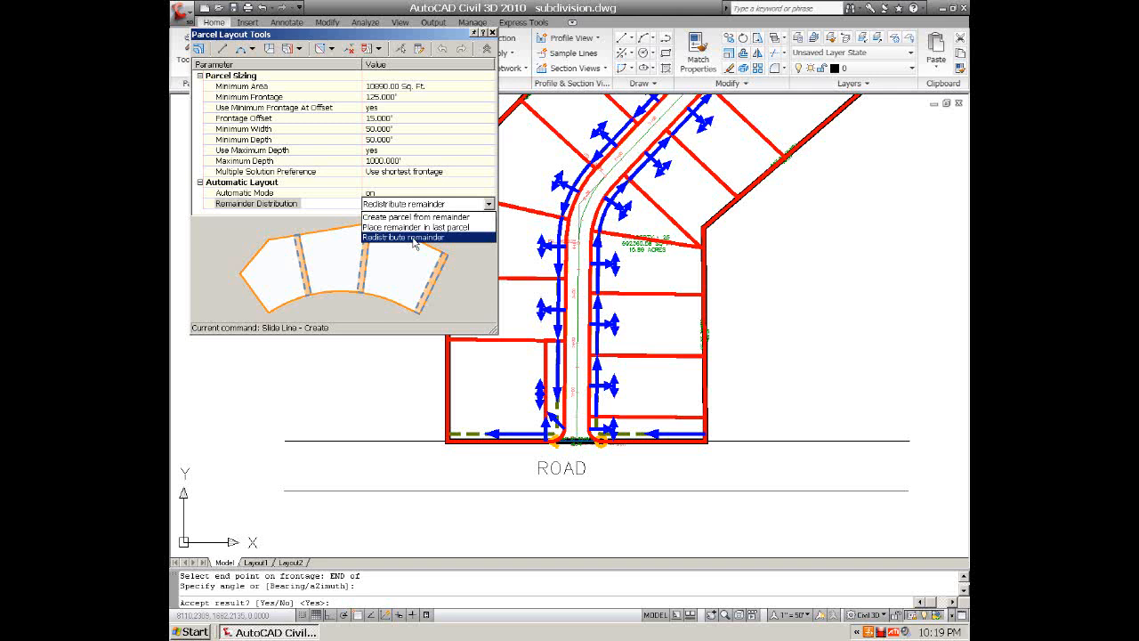
mouse_move(417, 226)
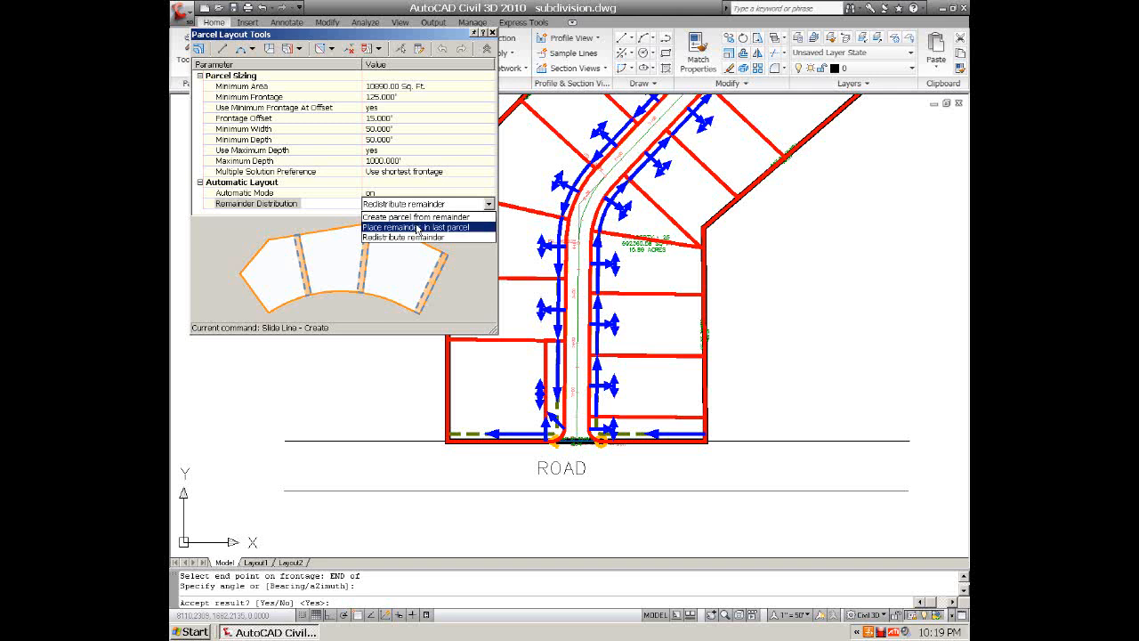
mouse_move(418, 238)
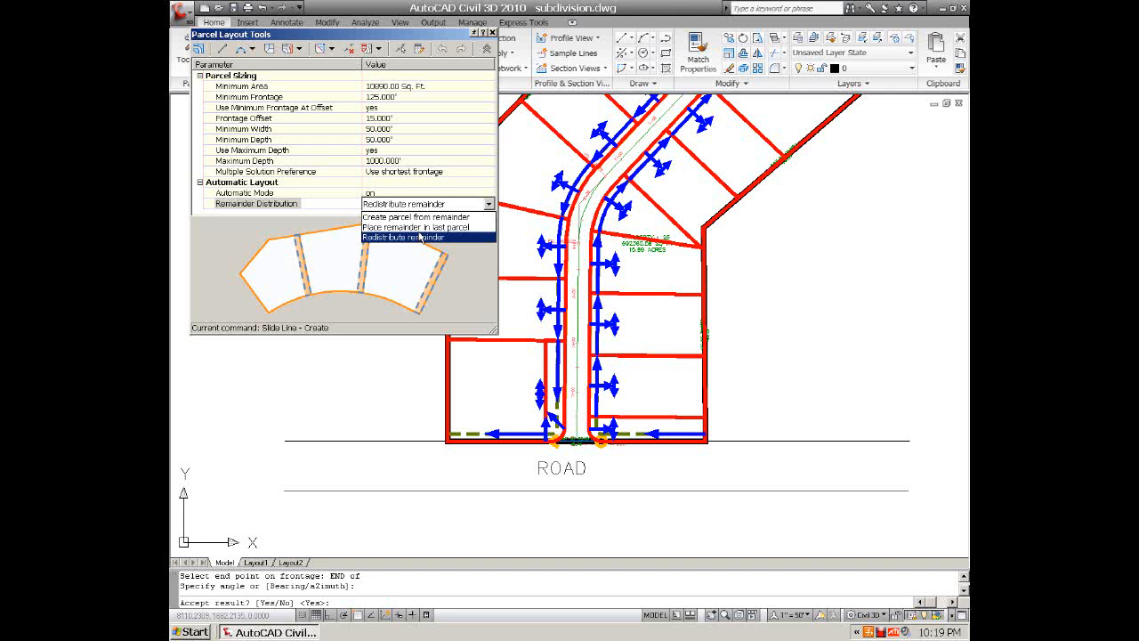
mouse_move(427, 227)
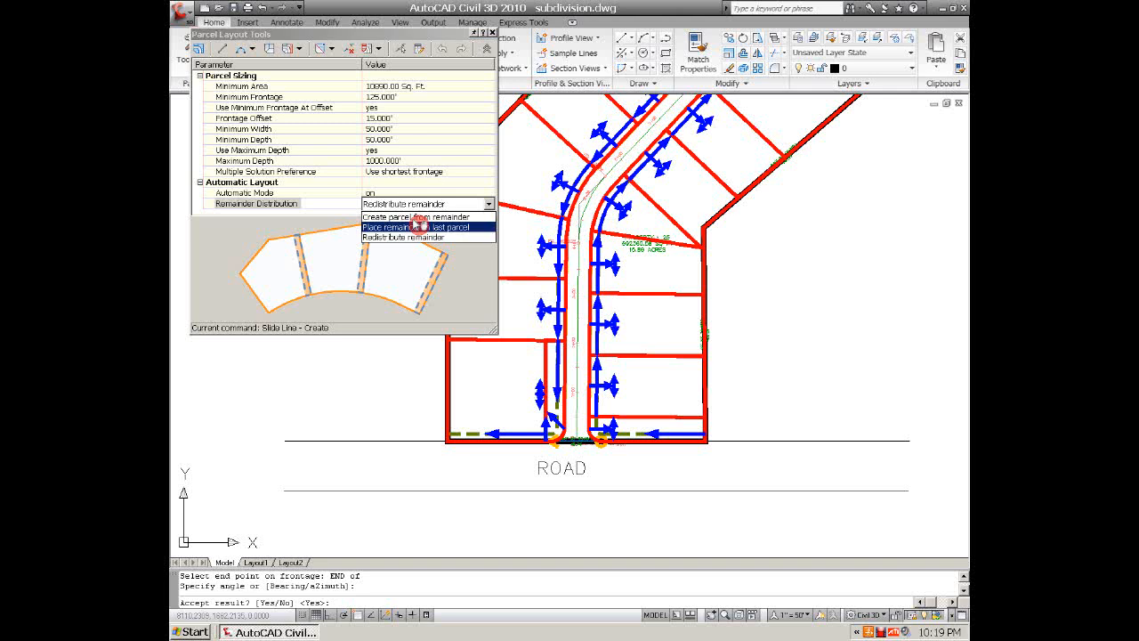
- Set Remainder Distribution to 'Place remainder in last parcel' in Parcel Layout Tools and accept
click(418, 226)
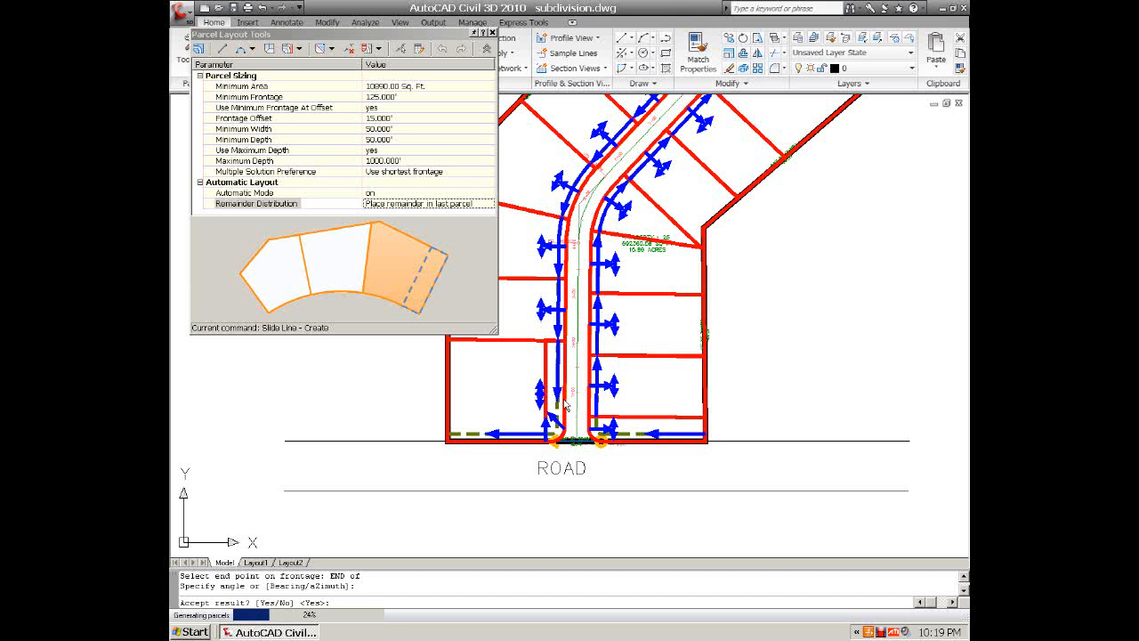
mouse_move(600, 338)
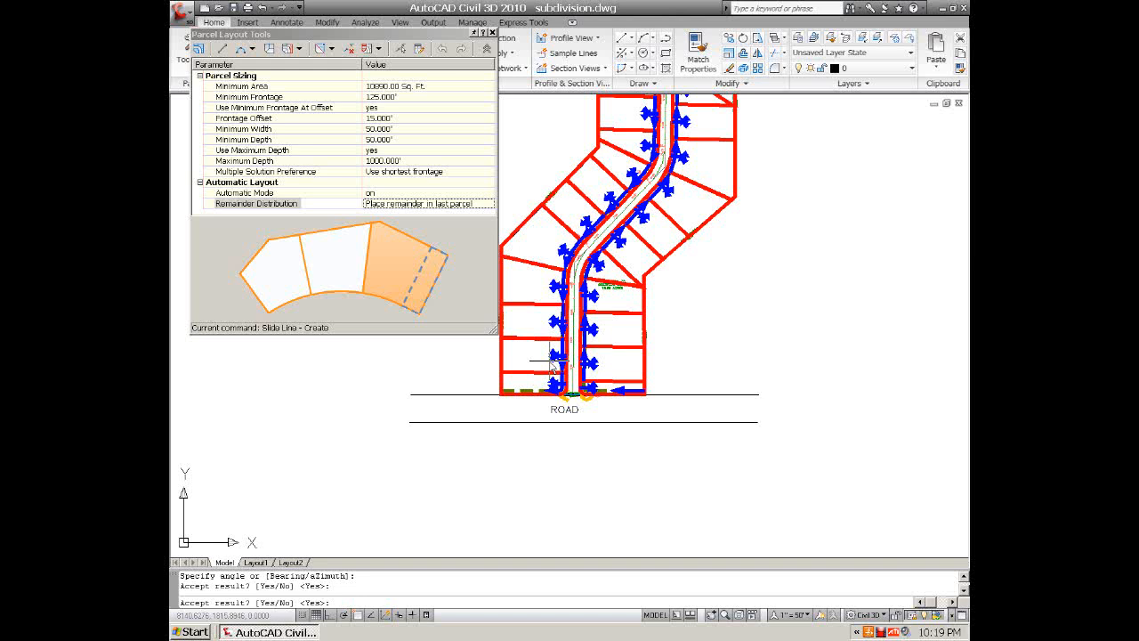
click(427, 203)
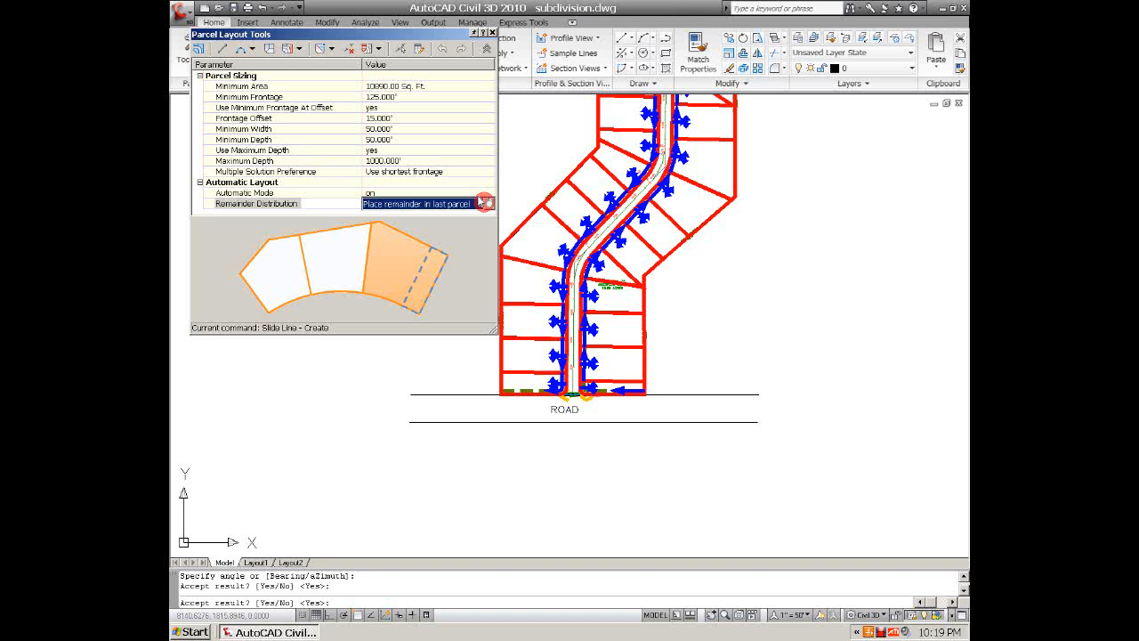
click(488, 203)
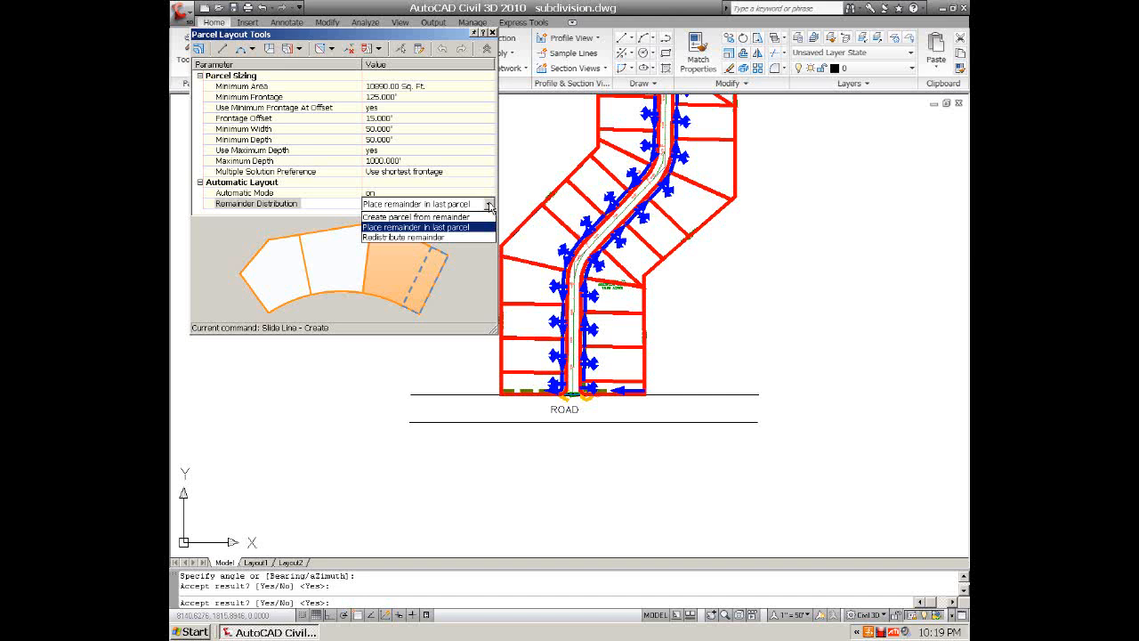
click(427, 203)
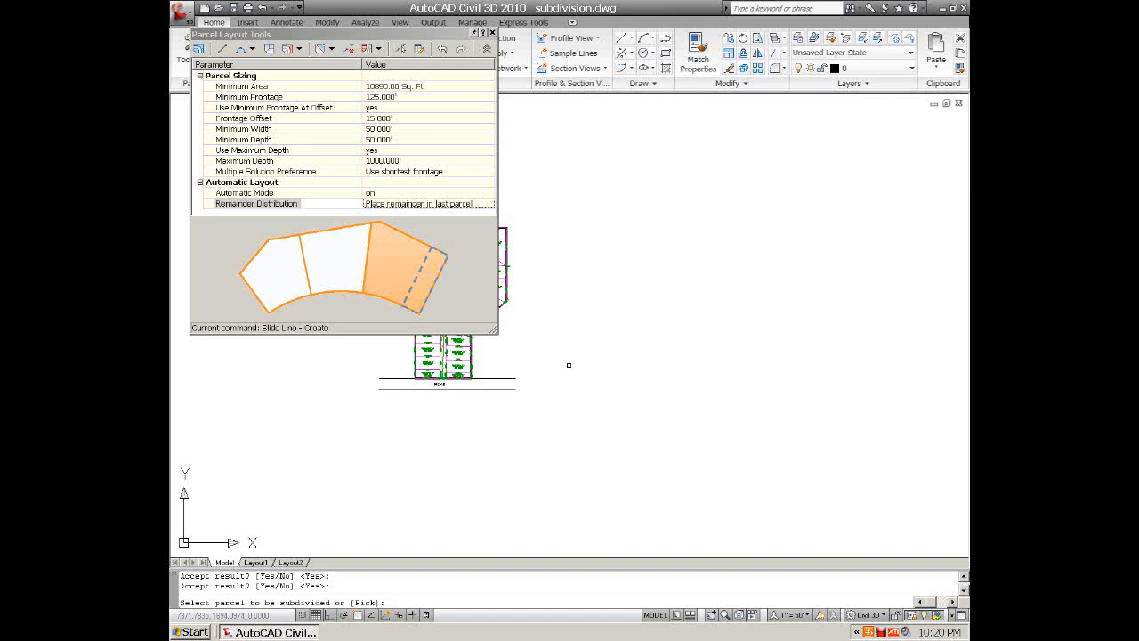
mouse_move(463, 418)
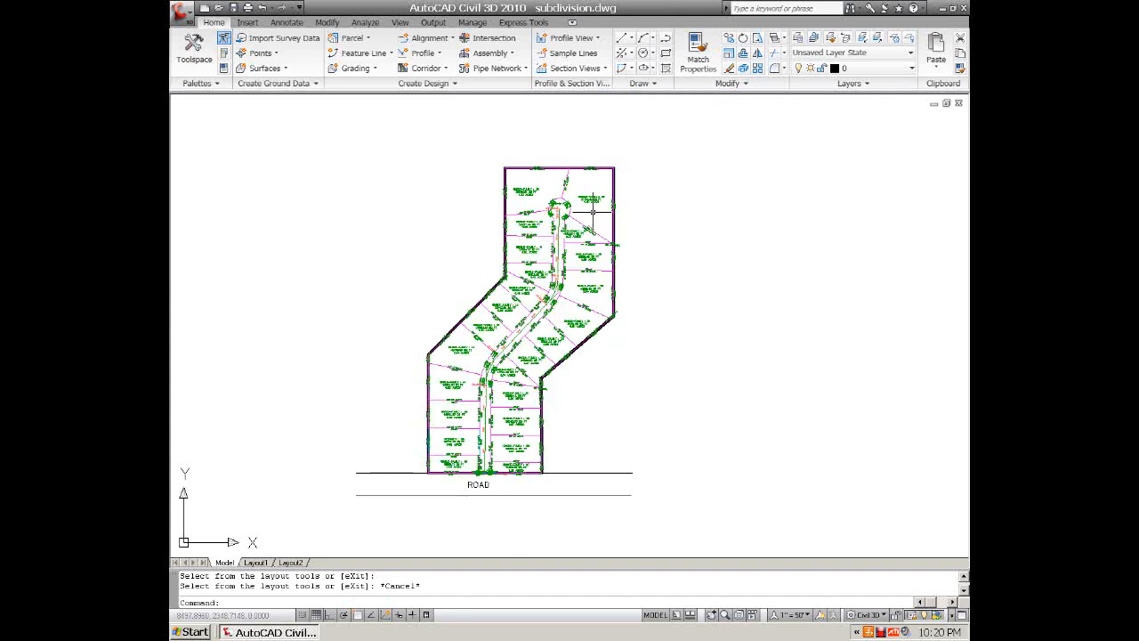
- Stretch a selected lot line beside the road curve by its grip so adjoining lot areas update
scroll(up, 3)
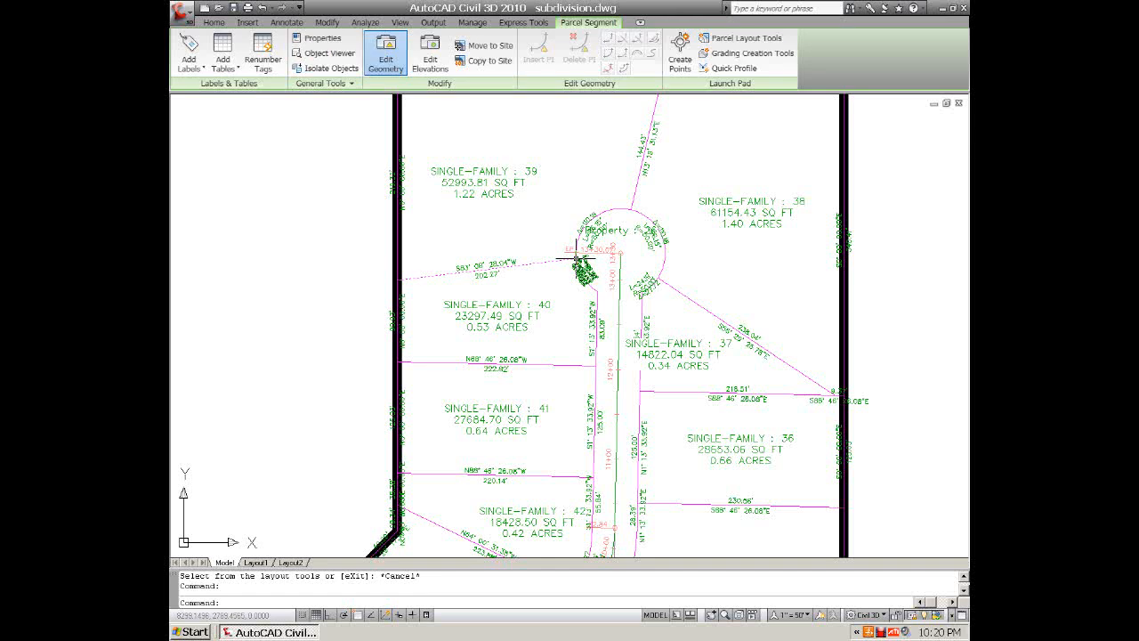
click(578, 258)
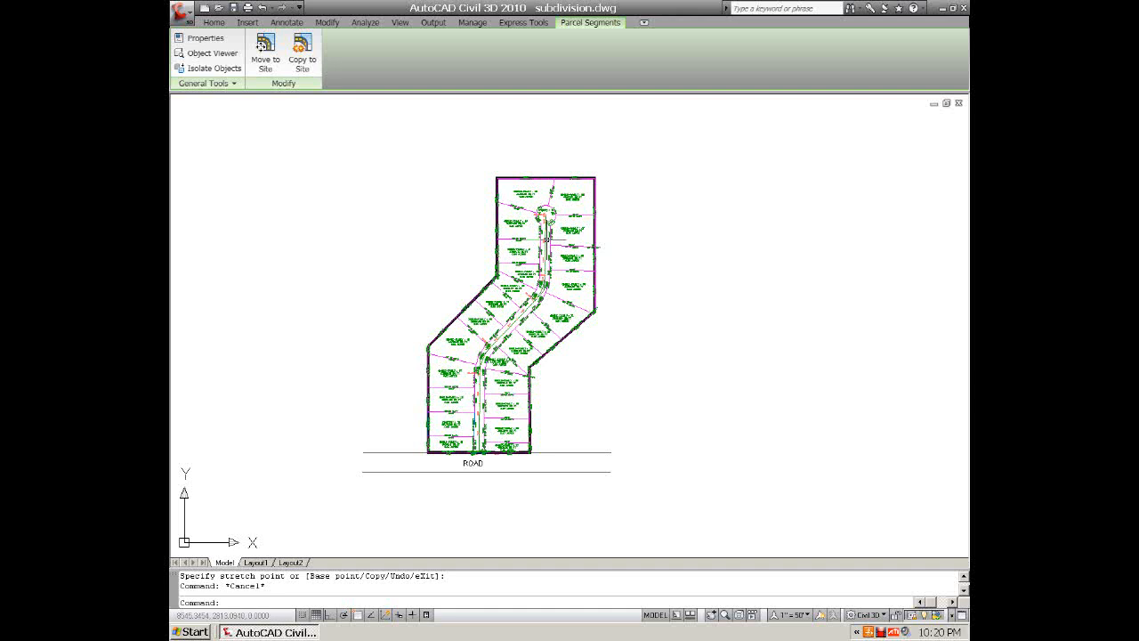
click(213, 22)
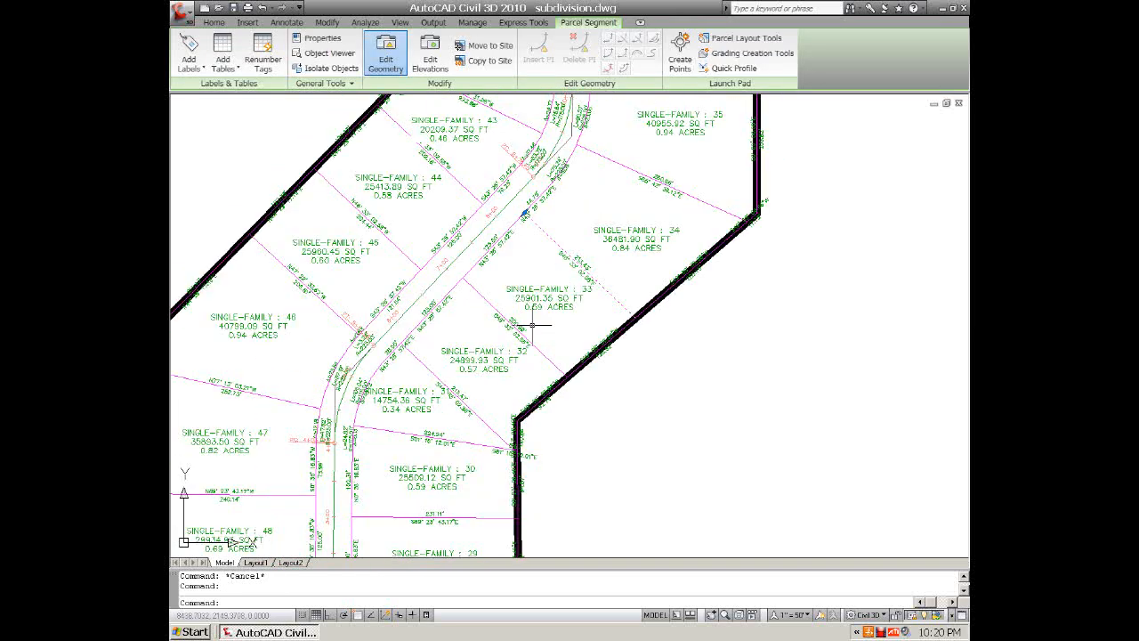
mouse_move(419, 364)
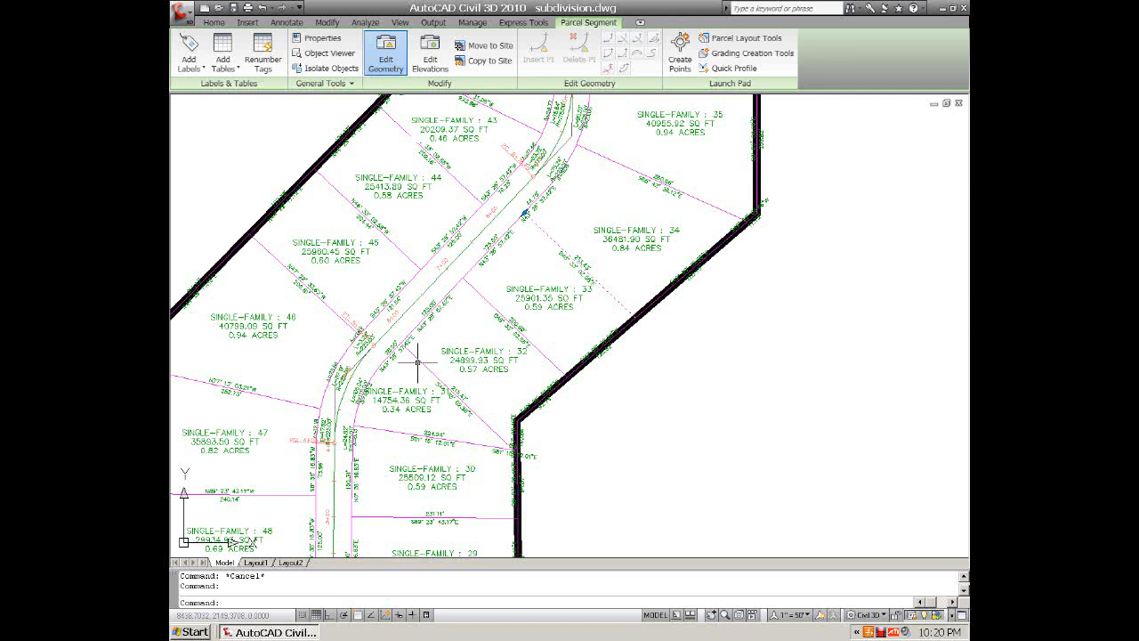
mouse_move(484, 295)
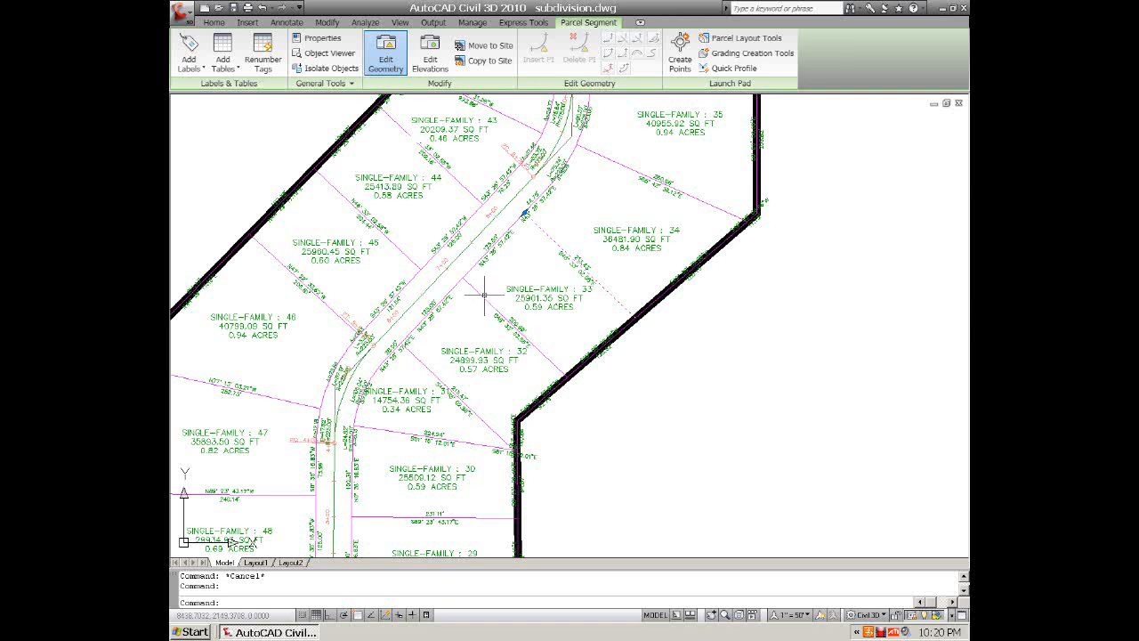
mouse_move(525, 213)
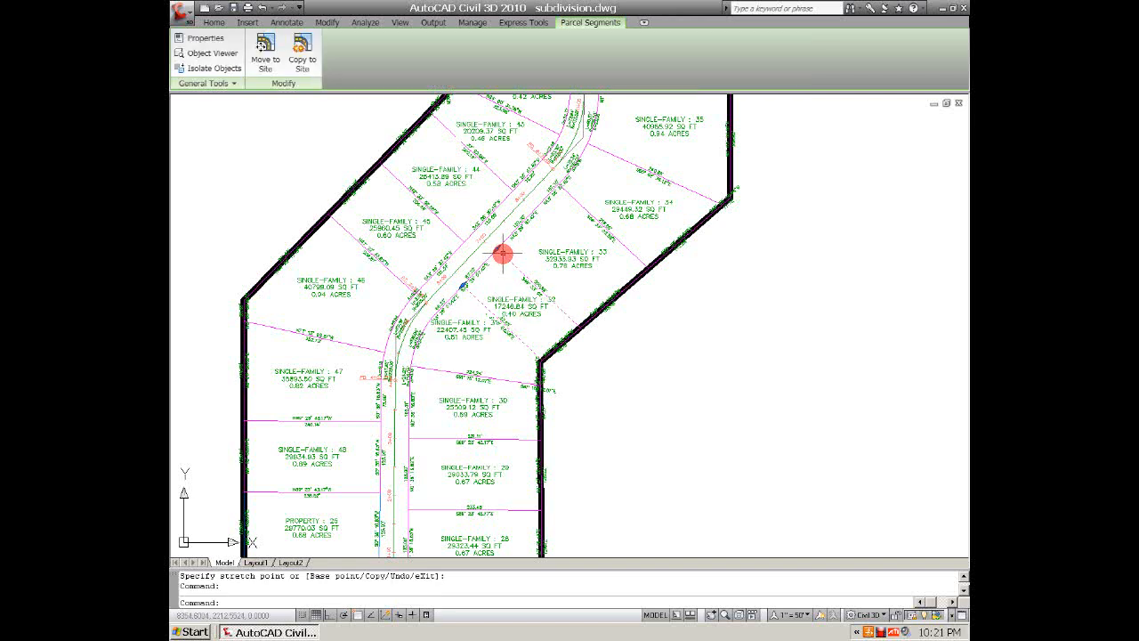
drag(502, 253, 513, 231)
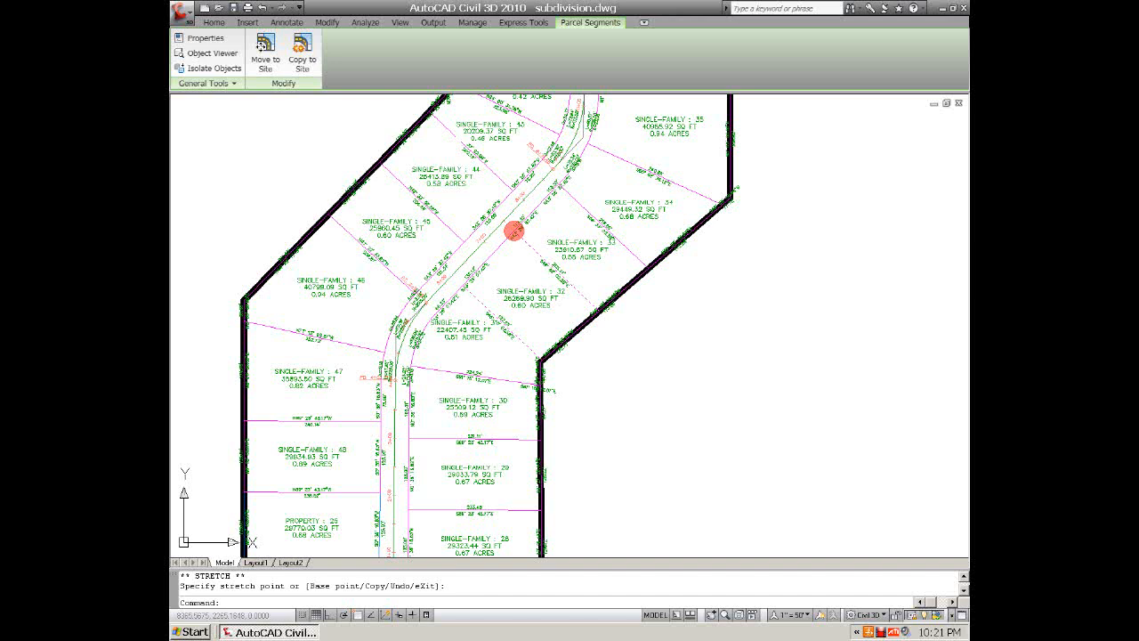